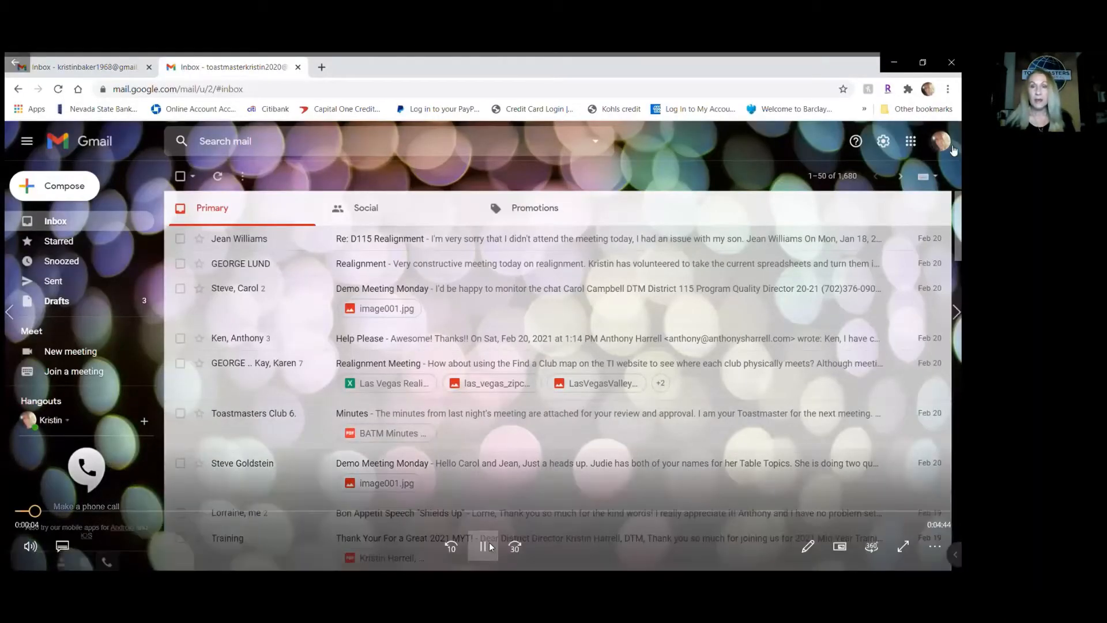
# Navigate from Gmail through Google Sheets to the Google Forms home page.
pyautogui.click(910, 140)
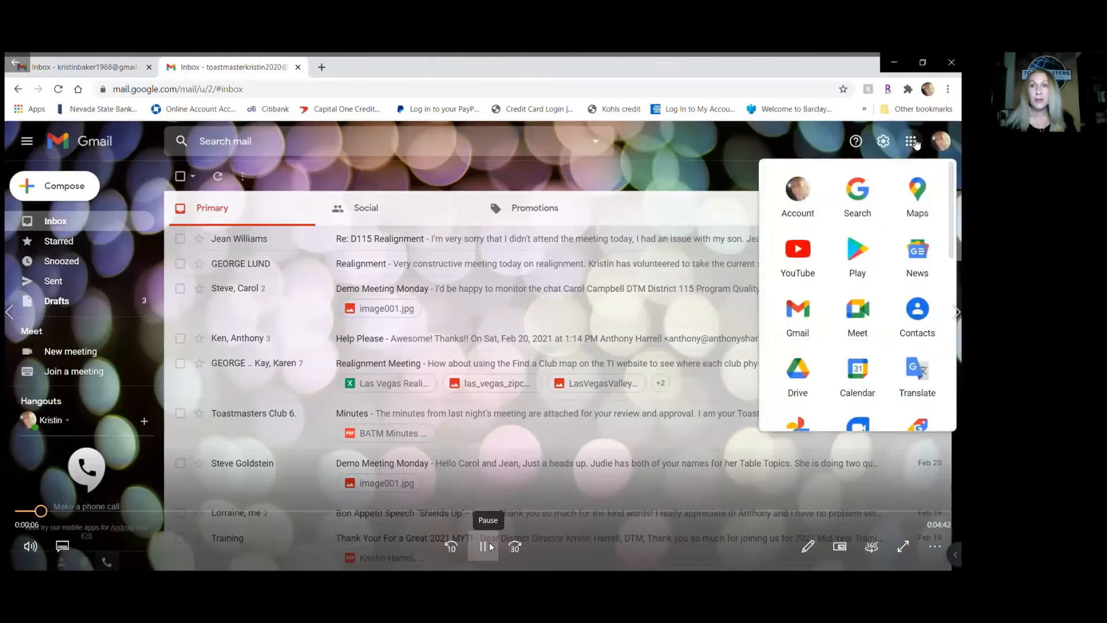
pyautogui.moveTo(952, 299)
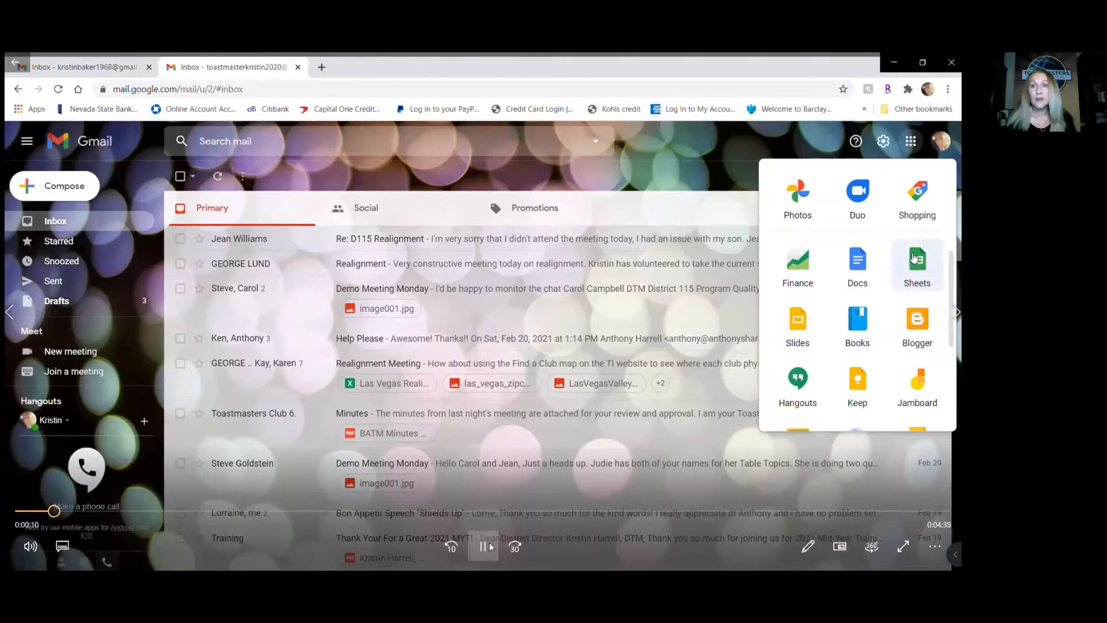
pyautogui.click(916, 265)
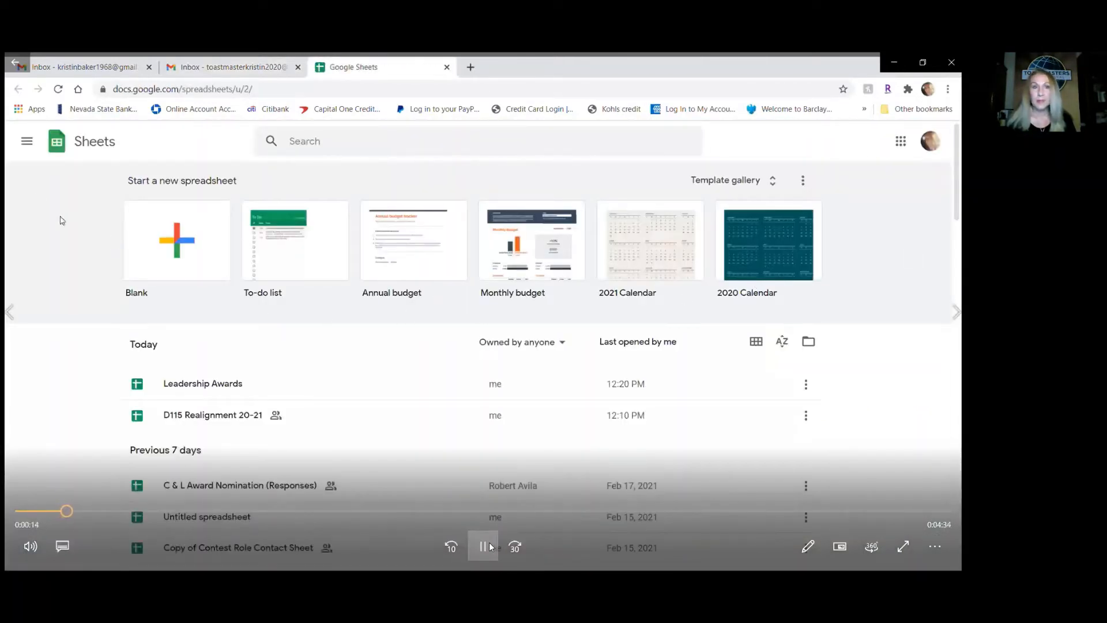
pyautogui.click(26, 141)
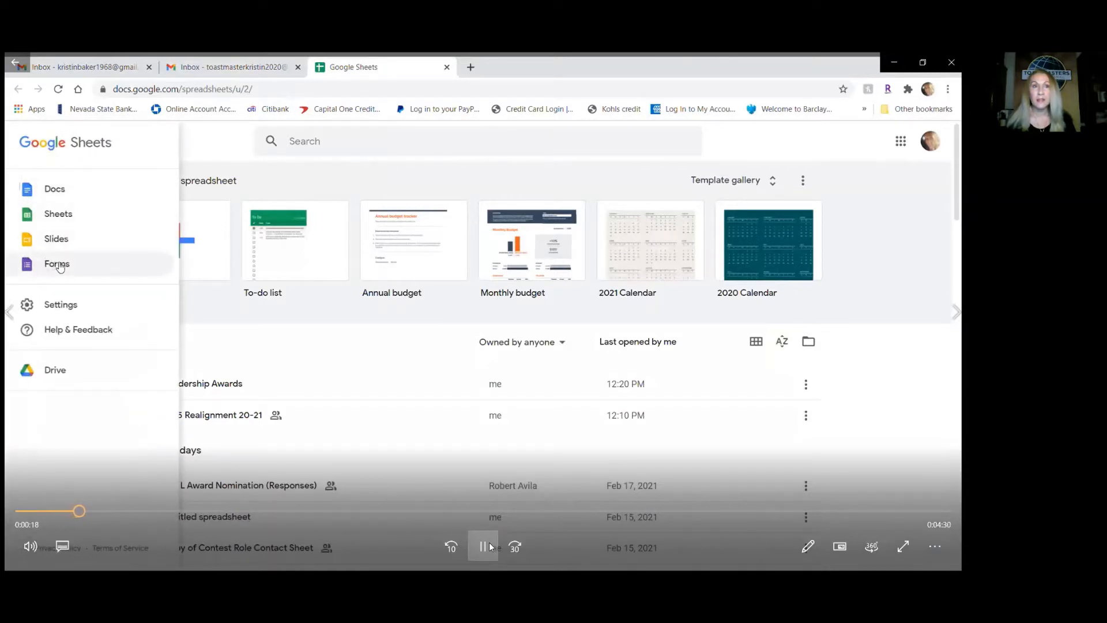
pyautogui.click(56, 262)
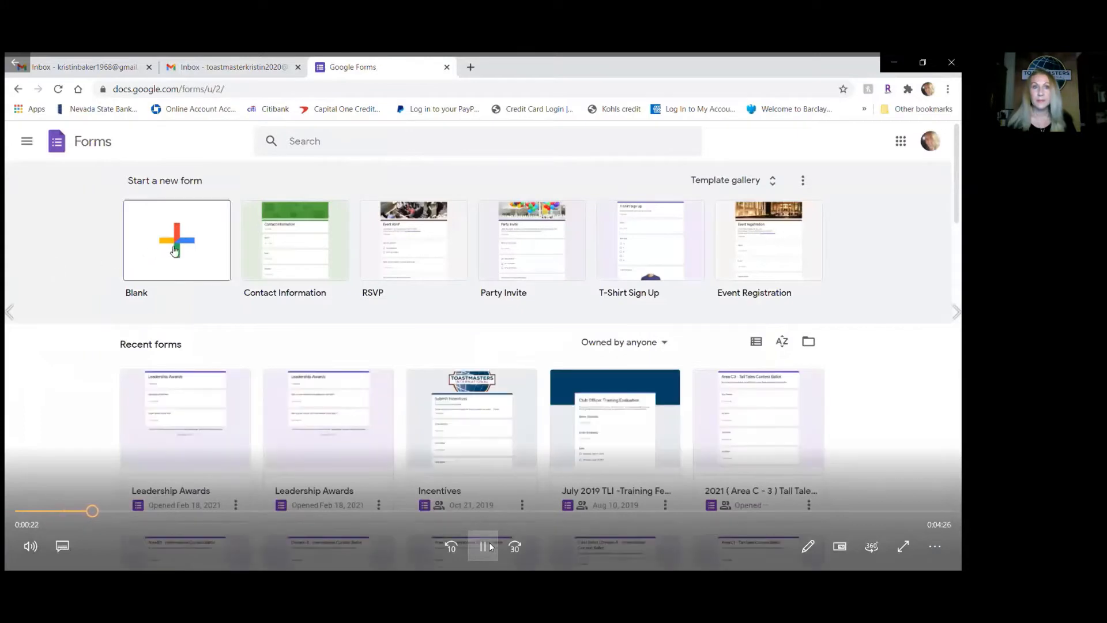
# Create a blank form titled 'Leadership Awards' with description 'Vote now'.
pyautogui.click(175, 240)
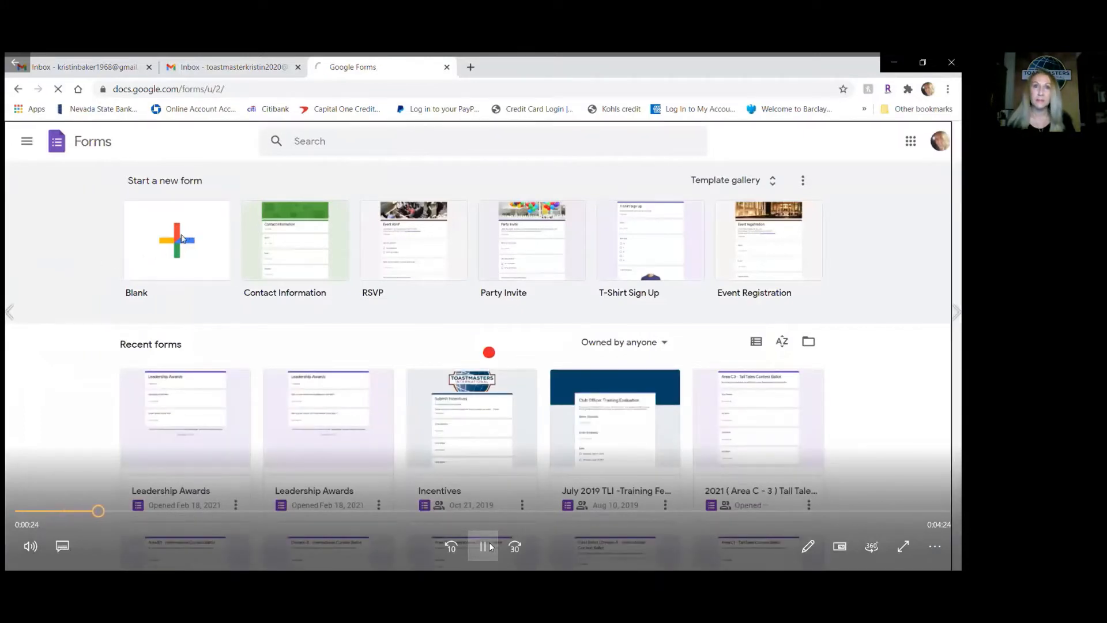
pyautogui.click(177, 240)
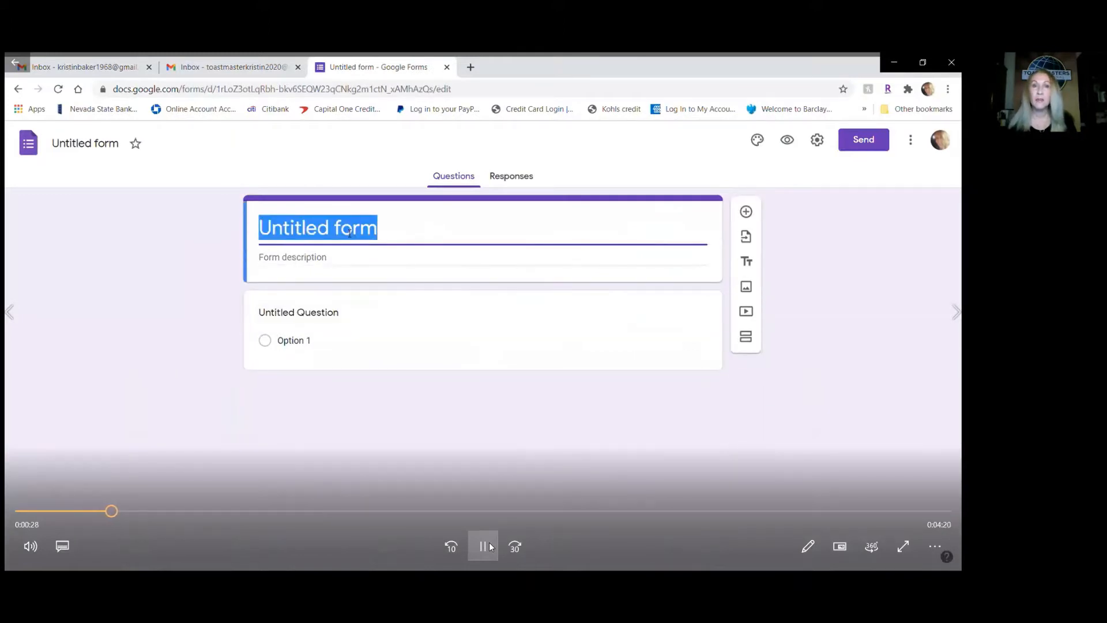
pyautogui.write('Le')
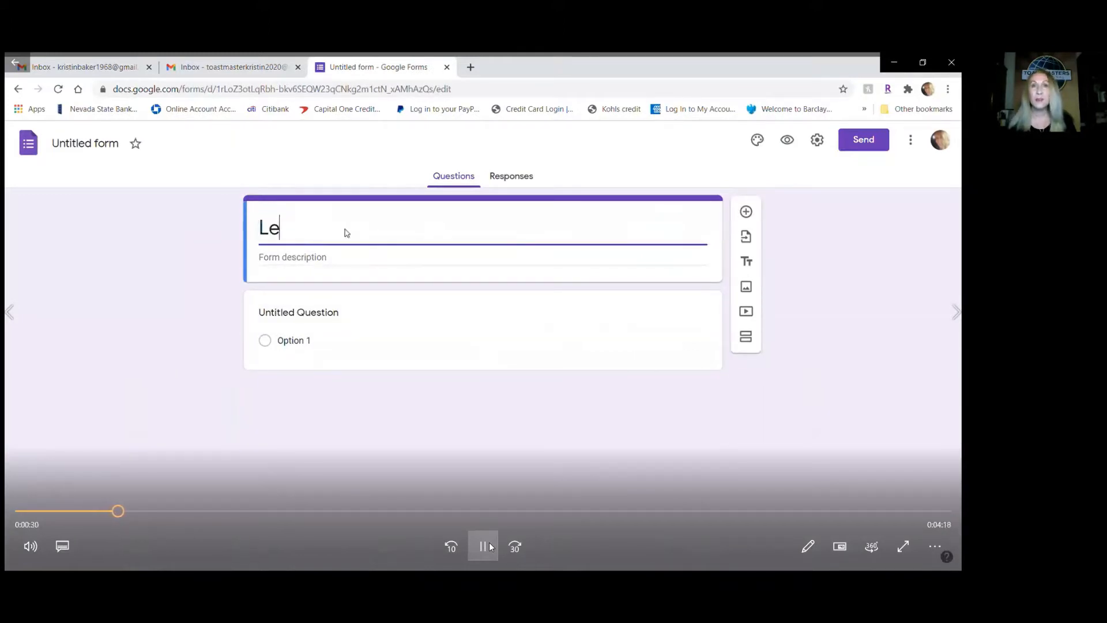
pyautogui.write('adership Aw')
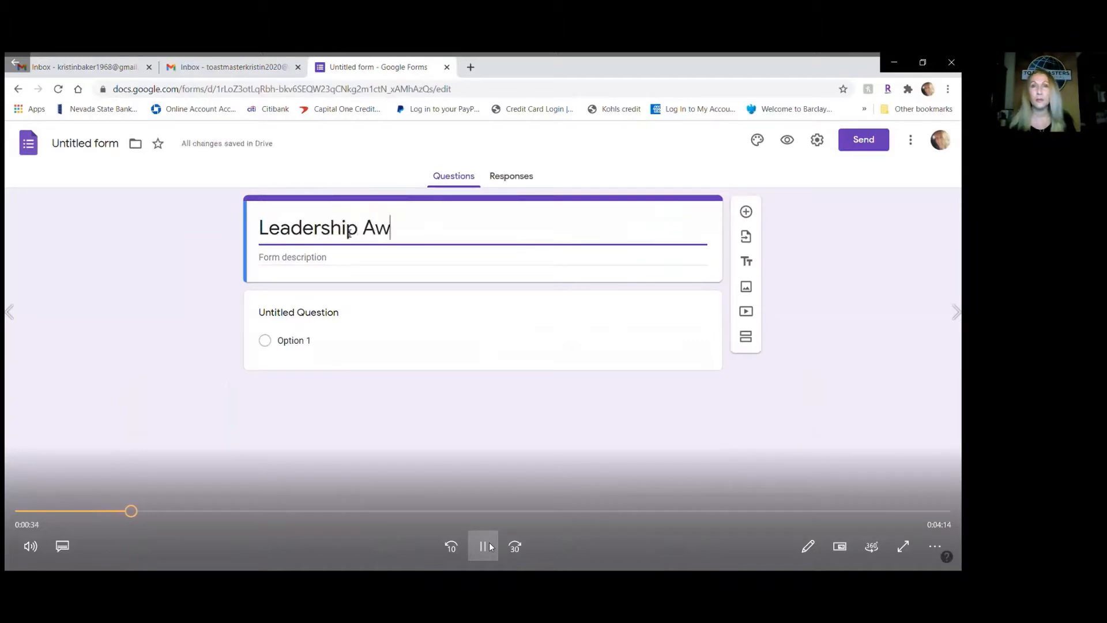
pyautogui.write('ards')
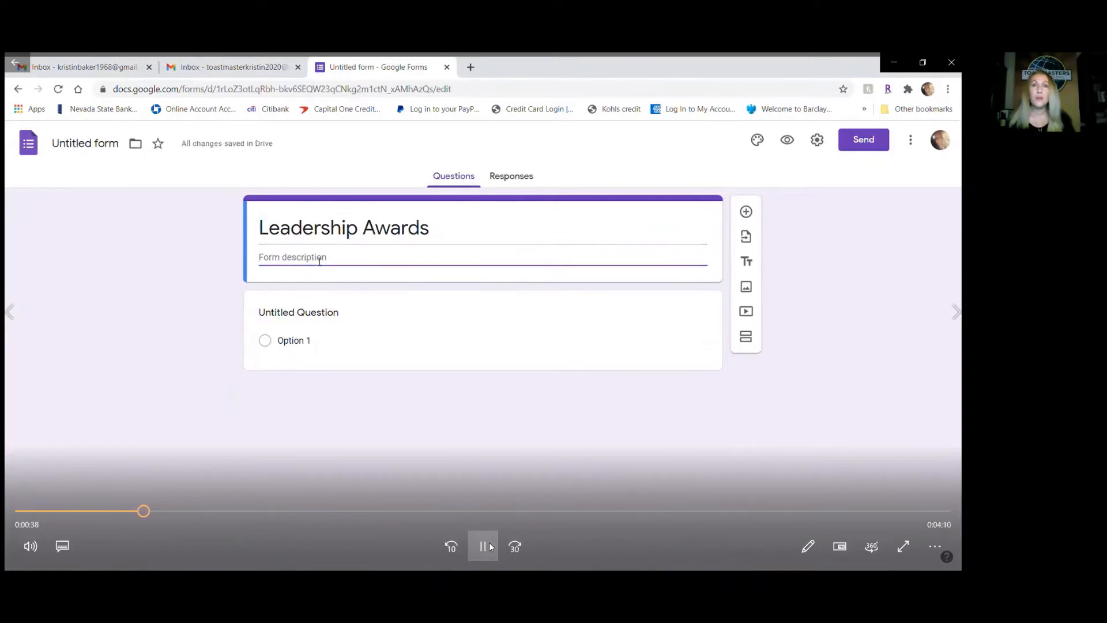
pyautogui.write('Vote n')
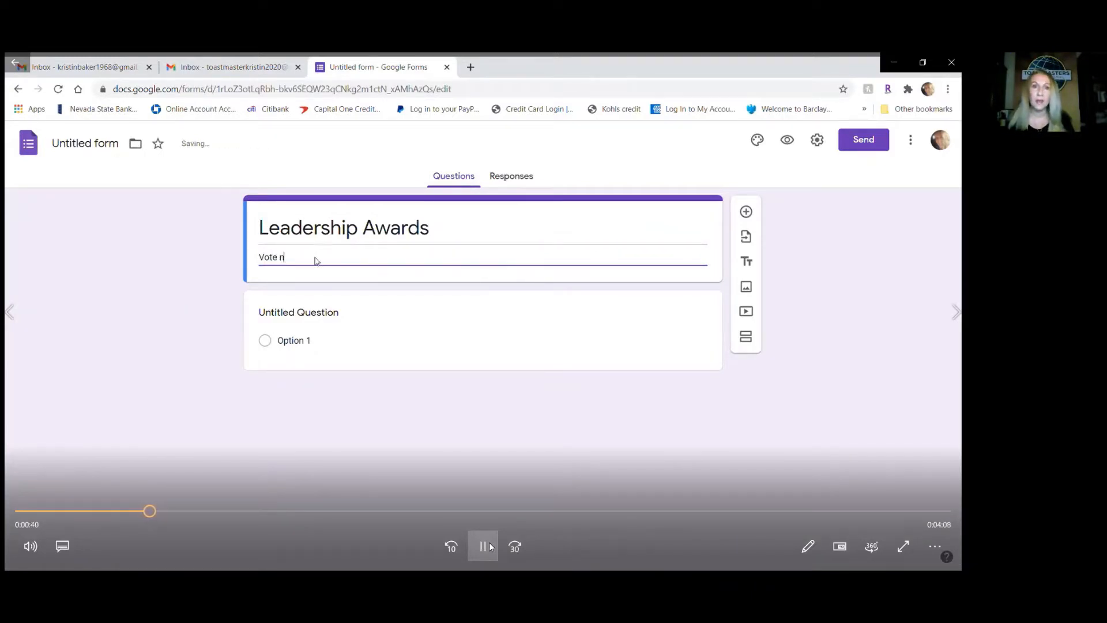
pyautogui.write('ow')
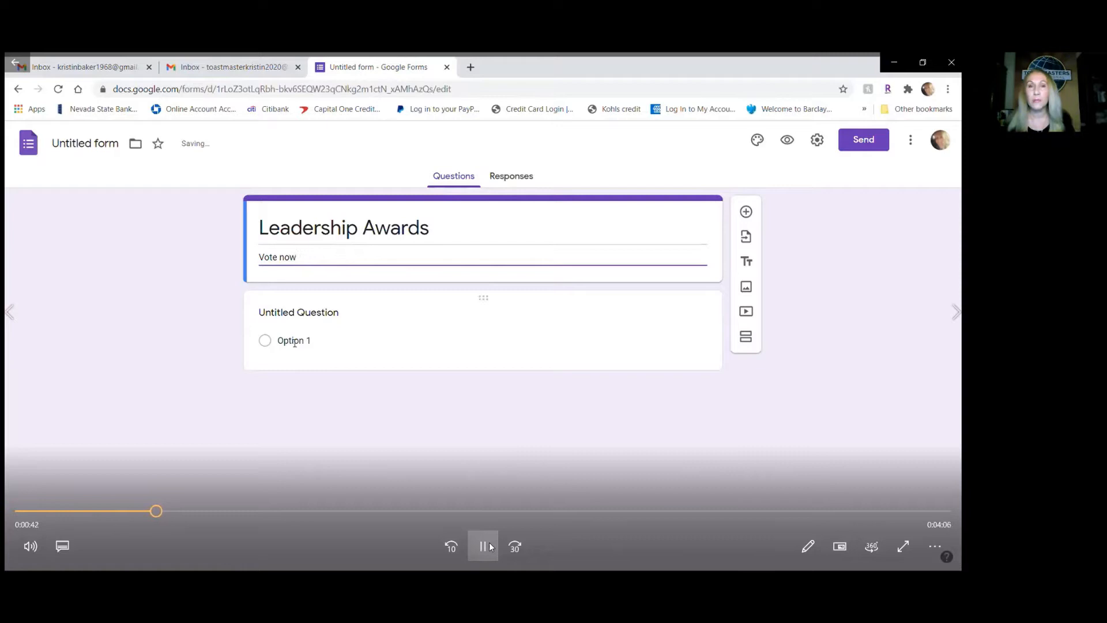
# Name question one 'Sparkplug of the Year', required short answer, and add a second question.
pyautogui.click(298, 312)
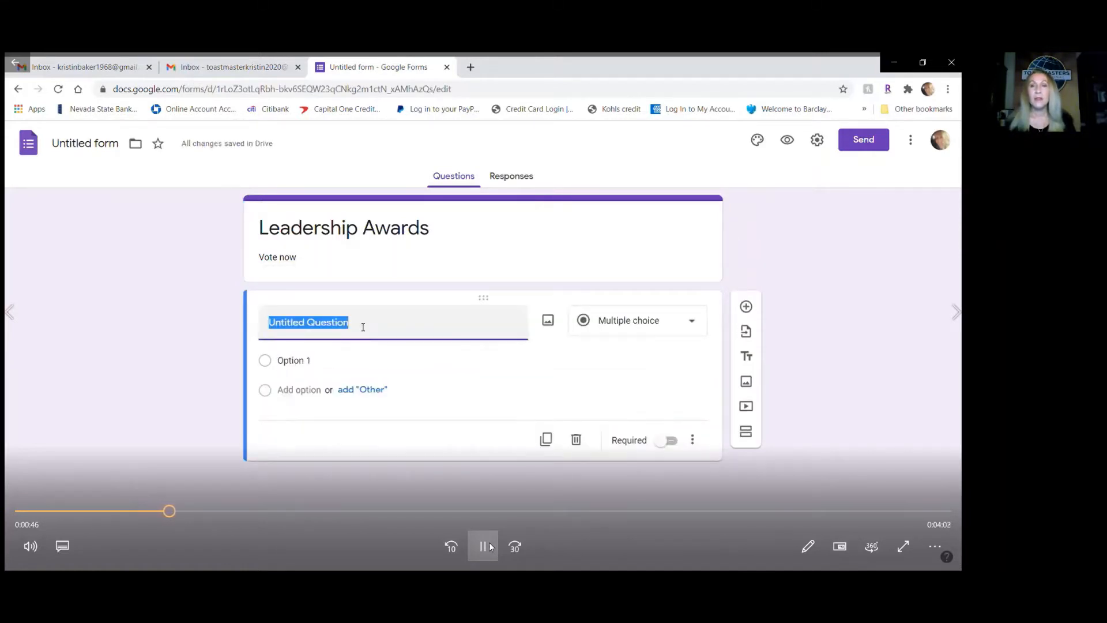
pyautogui.write('Sparkp')
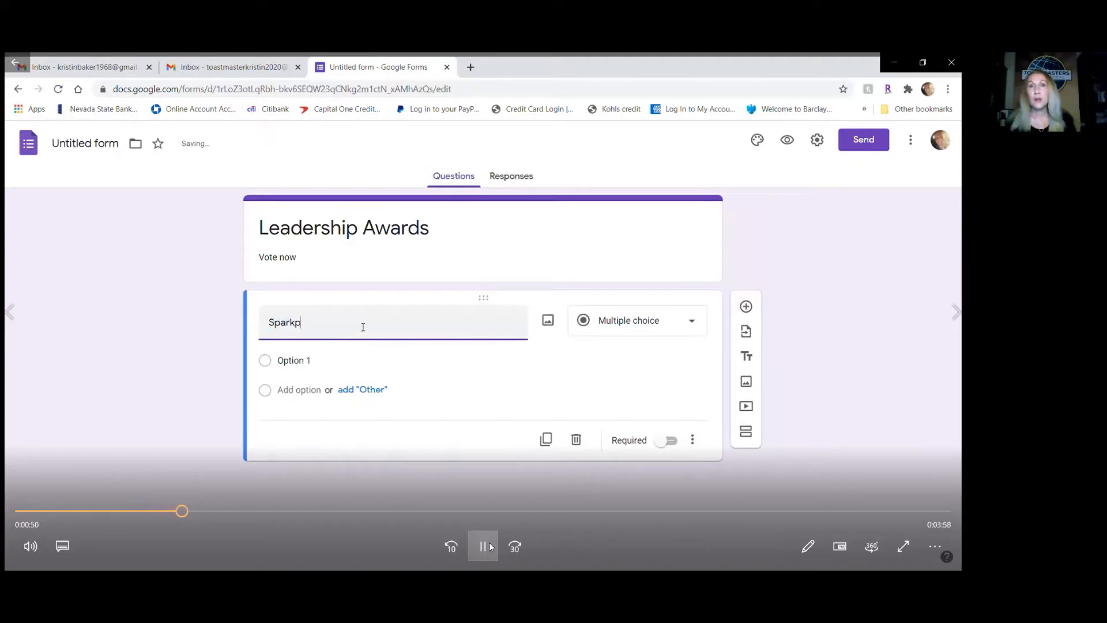
pyautogui.write('lug of the Year')
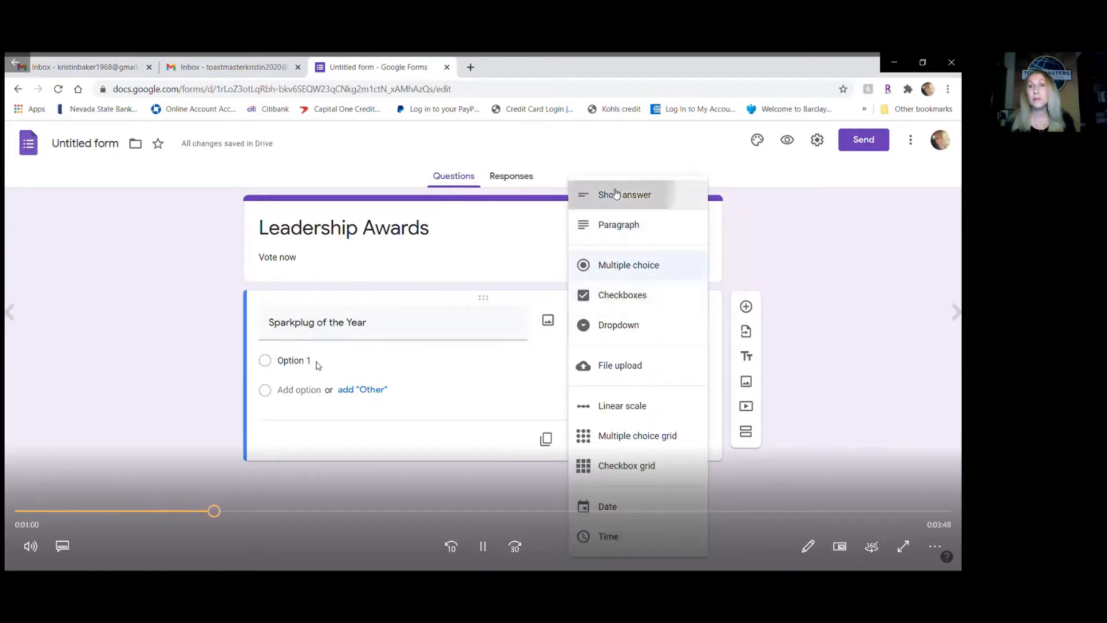
pyautogui.click(624, 193)
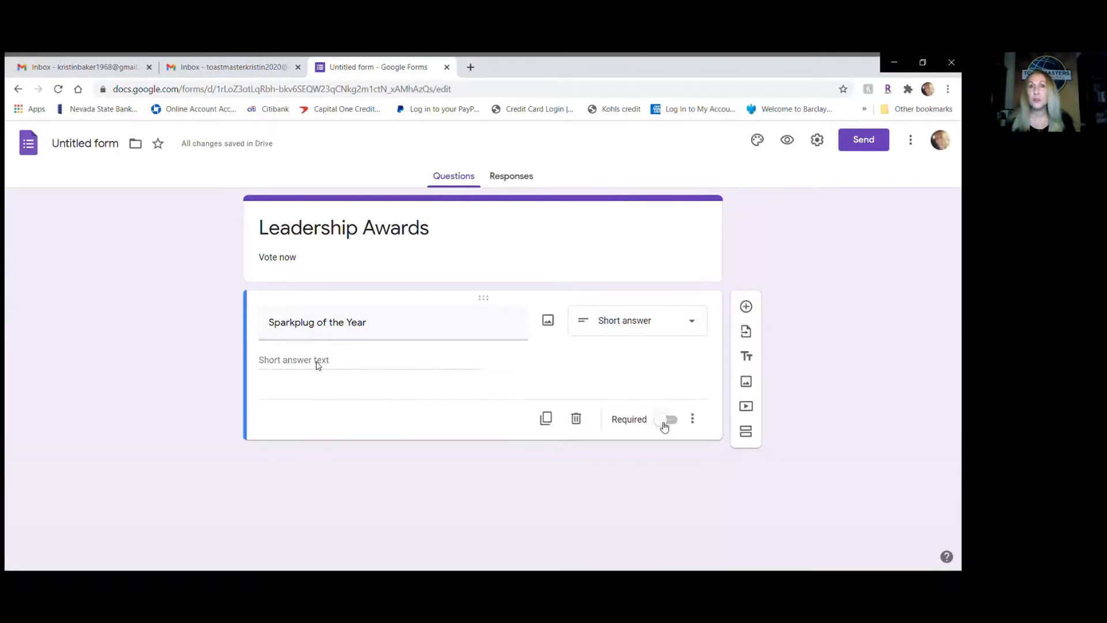
pyautogui.click(666, 418)
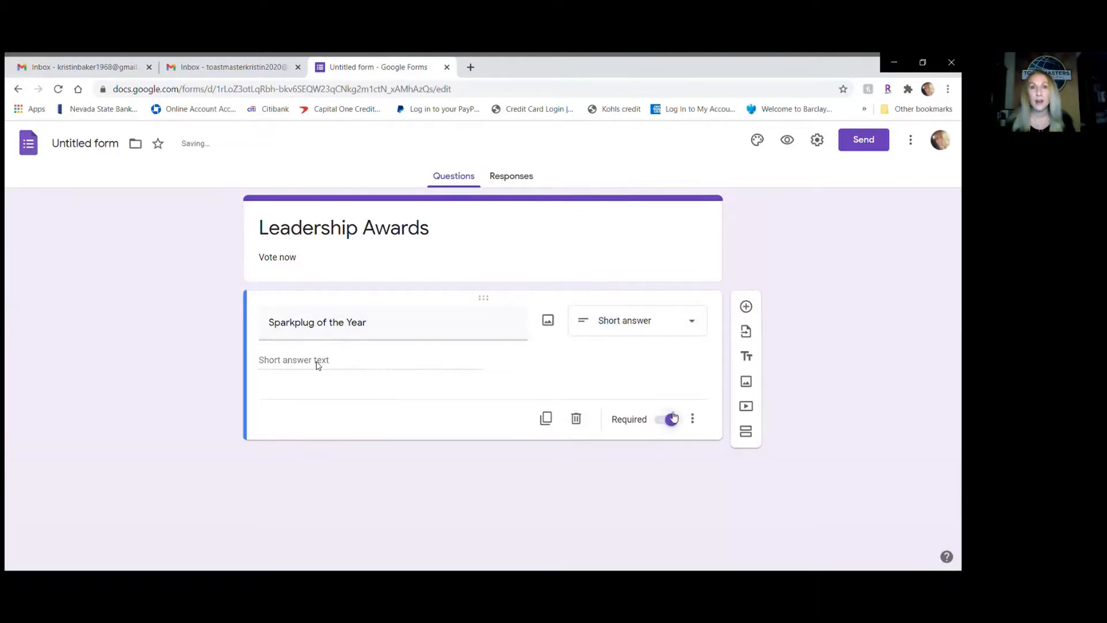
pyautogui.click(746, 305)
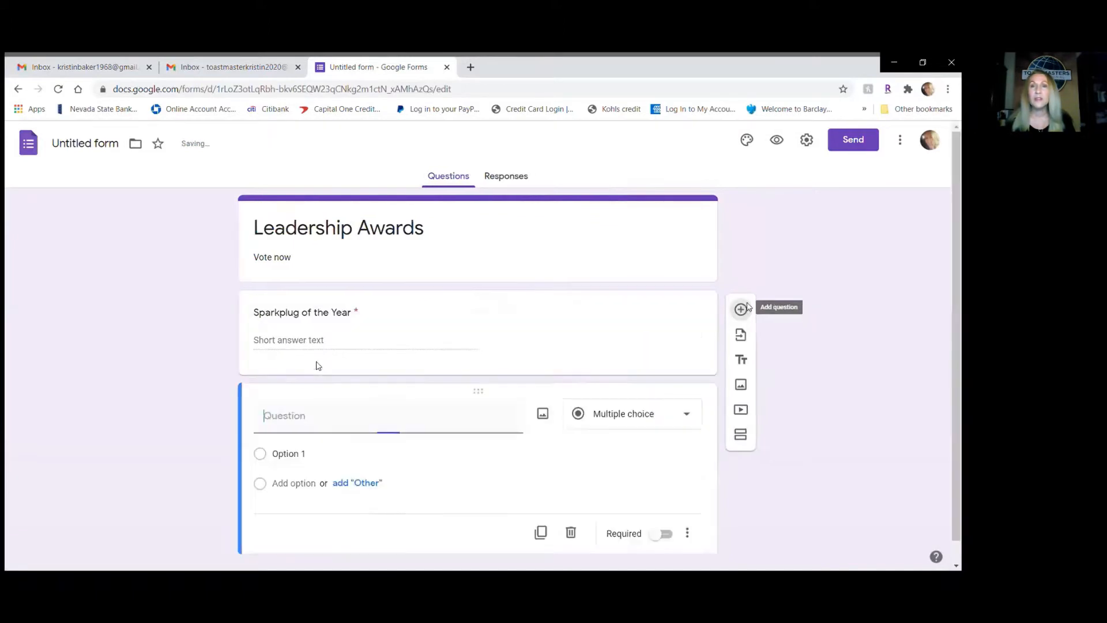
# Title the second question 'Toastmaster of the Year'.
pyautogui.click(388, 415)
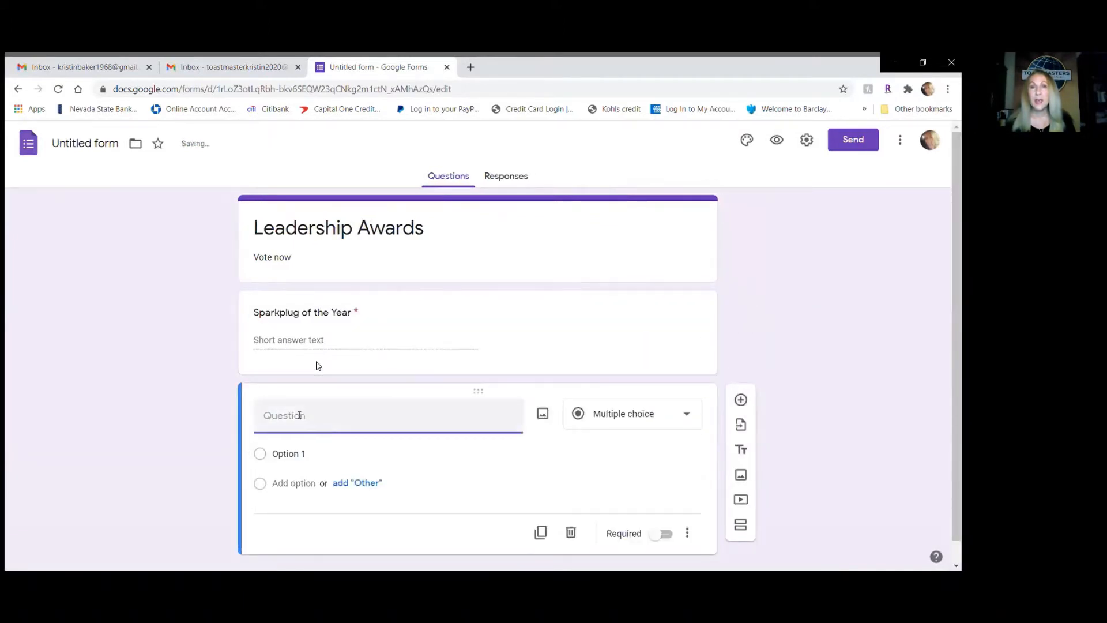
pyautogui.write('Toastmas')
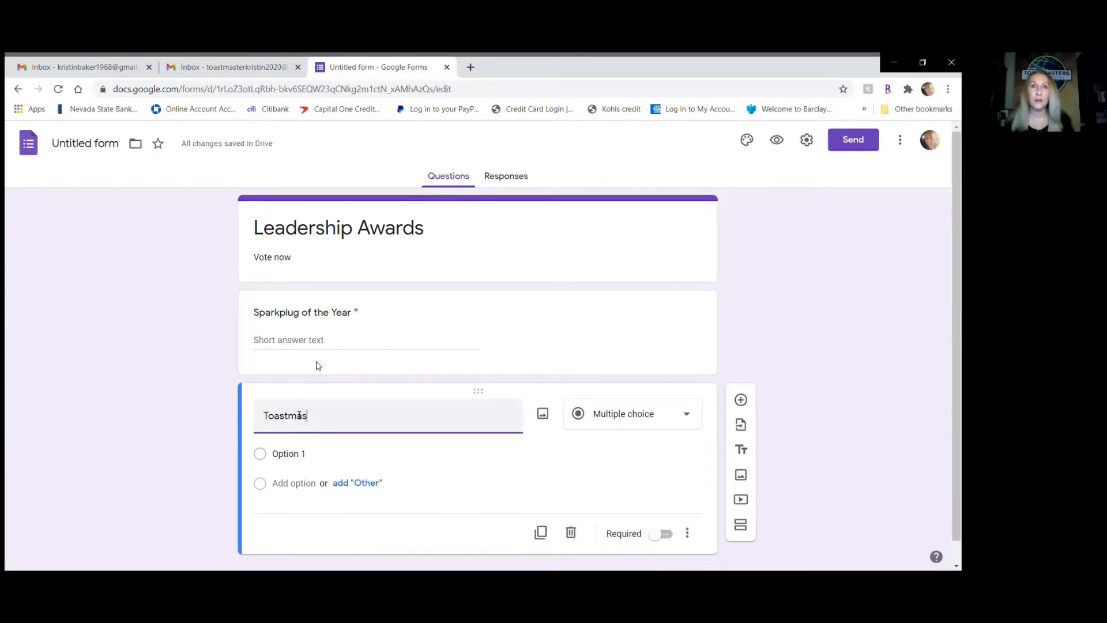
pyautogui.write('ter')
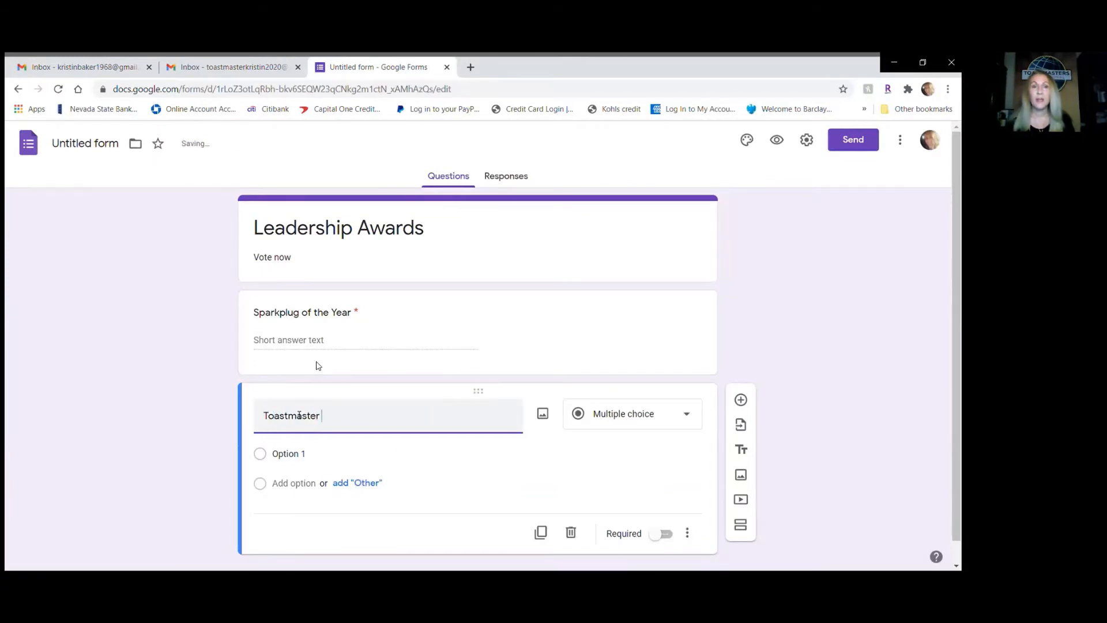
pyautogui.write('of the Year')
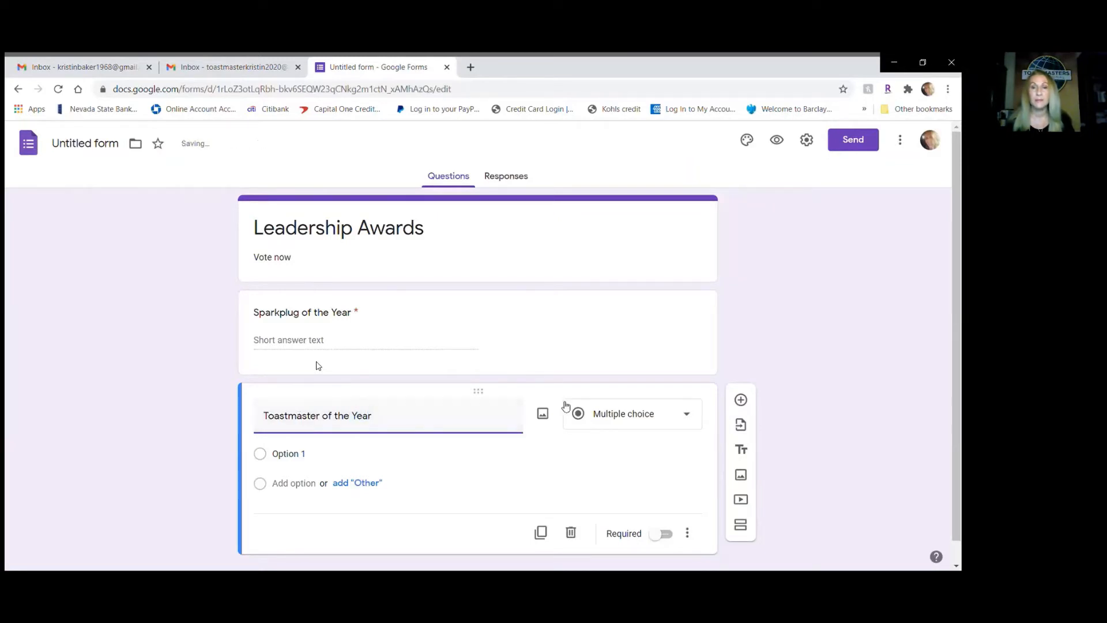
# Make the Toastmaster question a required short-answer question.
pyautogui.click(623, 412)
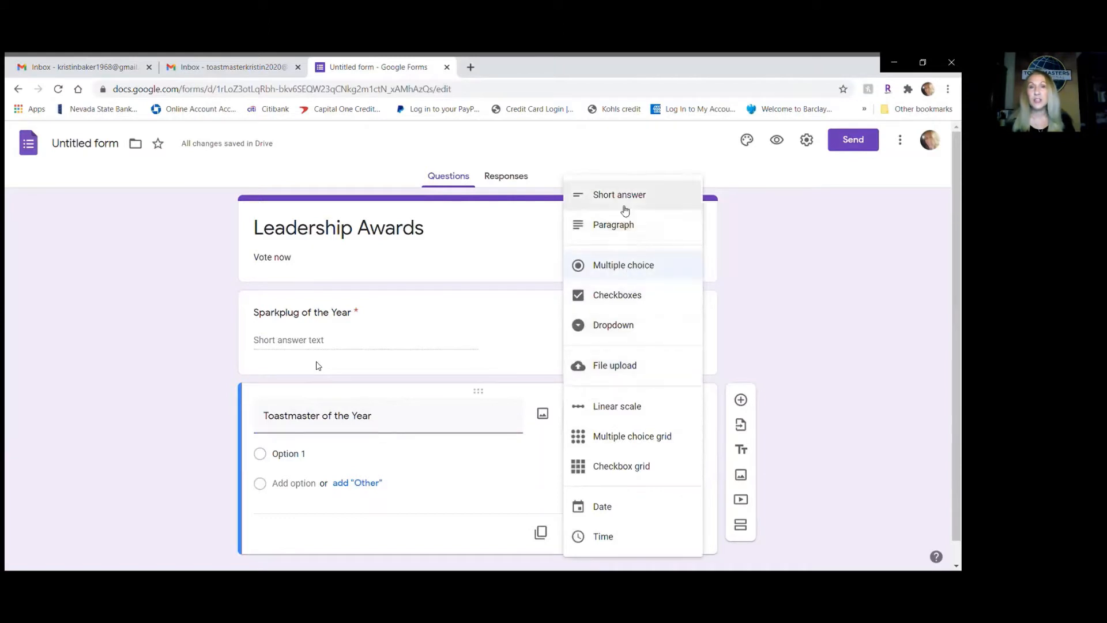
pyautogui.click(619, 194)
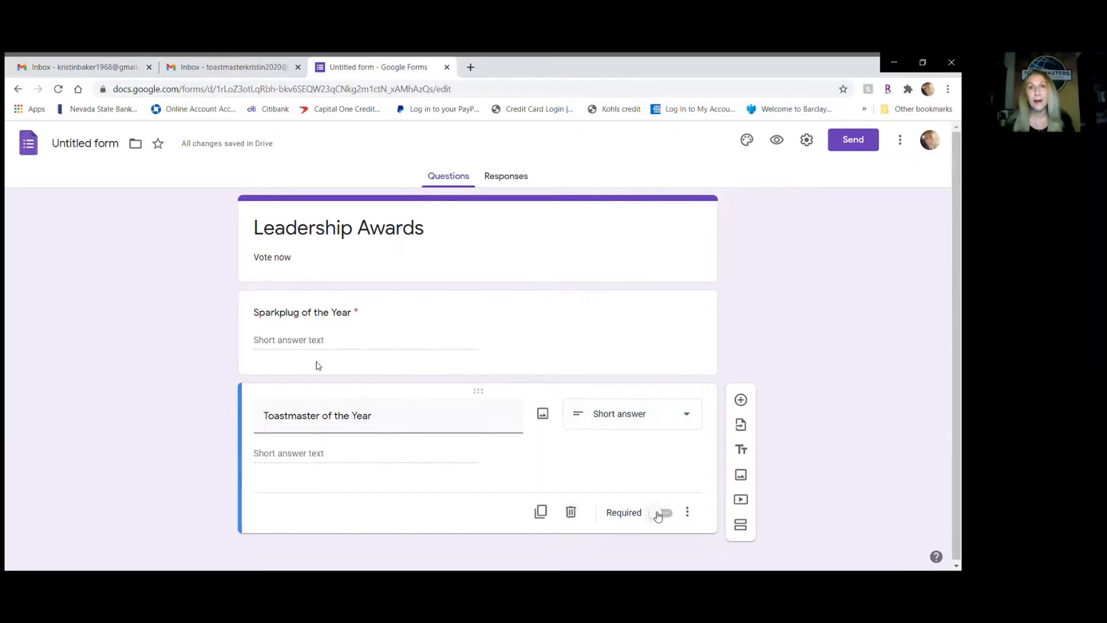
pyautogui.click(659, 511)
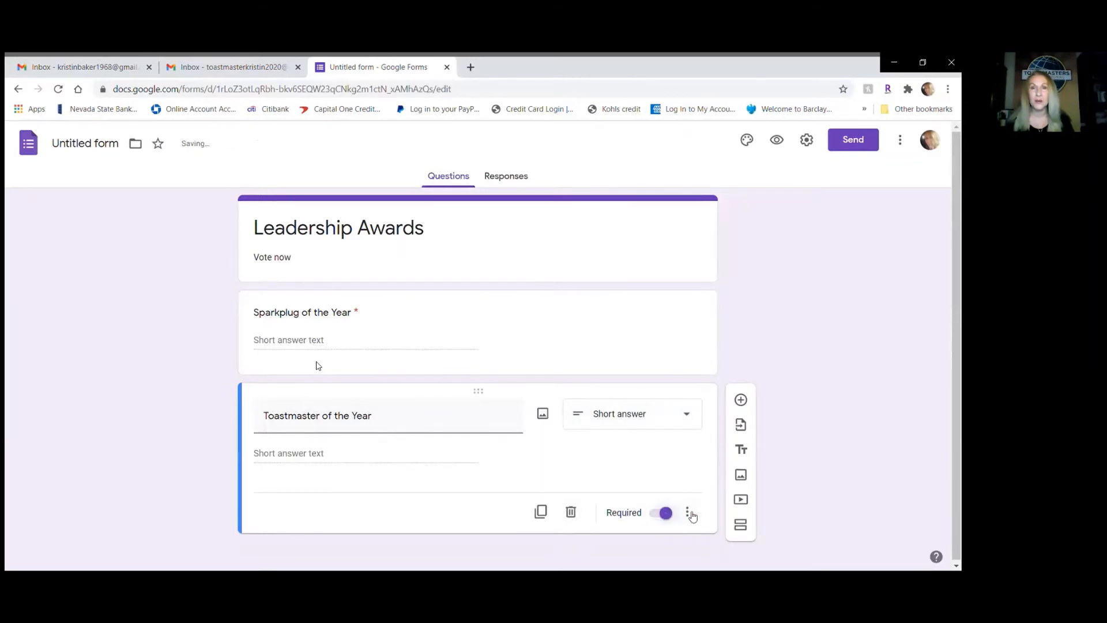
pyautogui.click(689, 512)
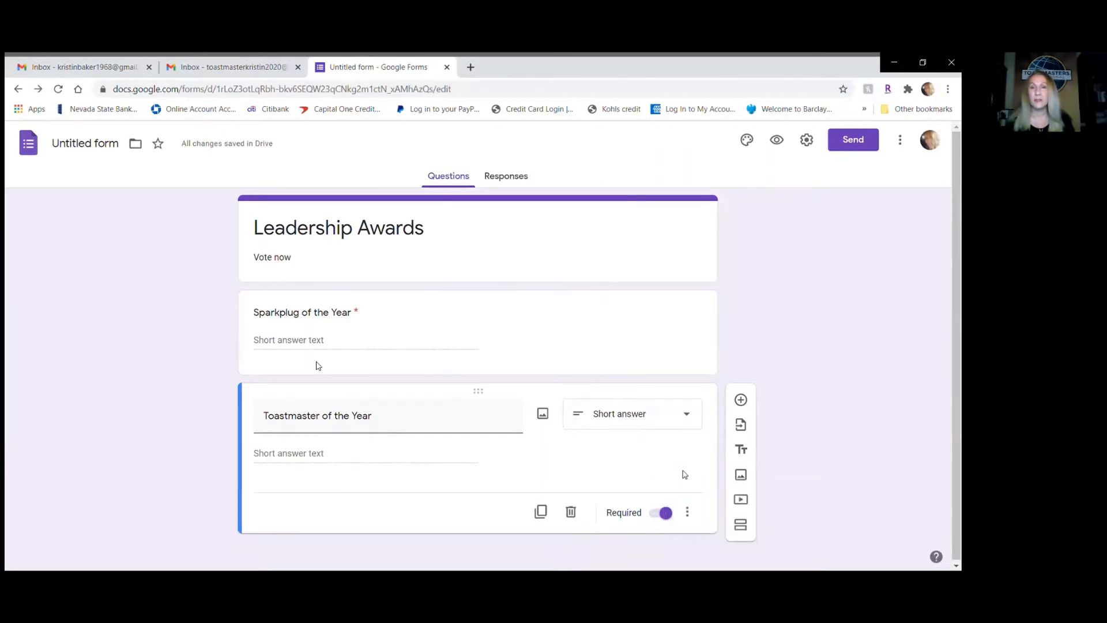
pyautogui.moveTo(740, 425)
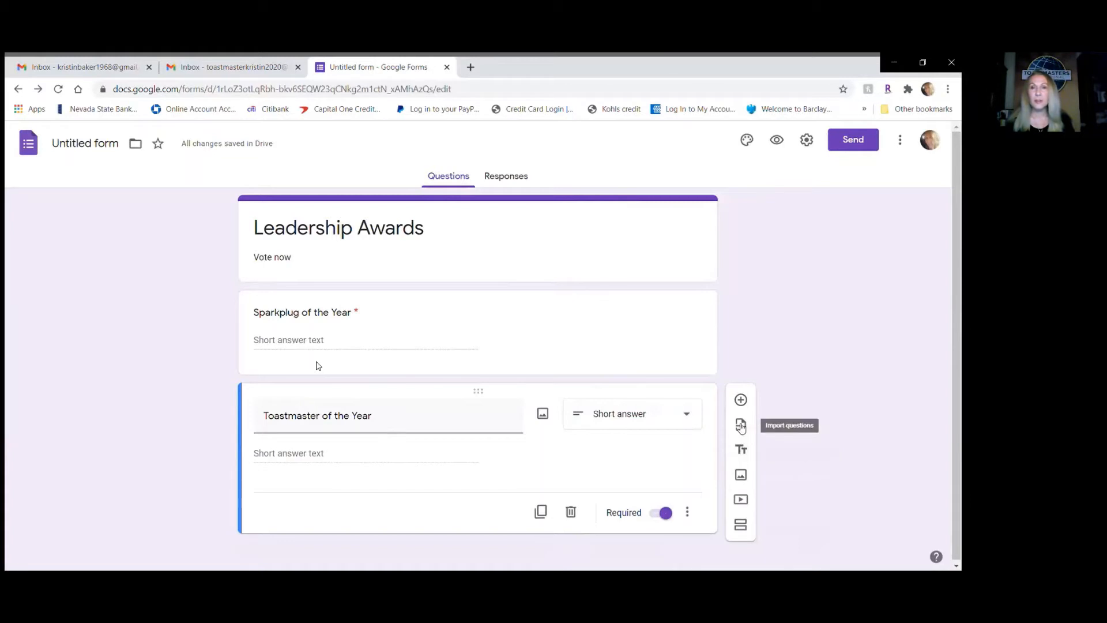
pyautogui.moveTo(740, 450)
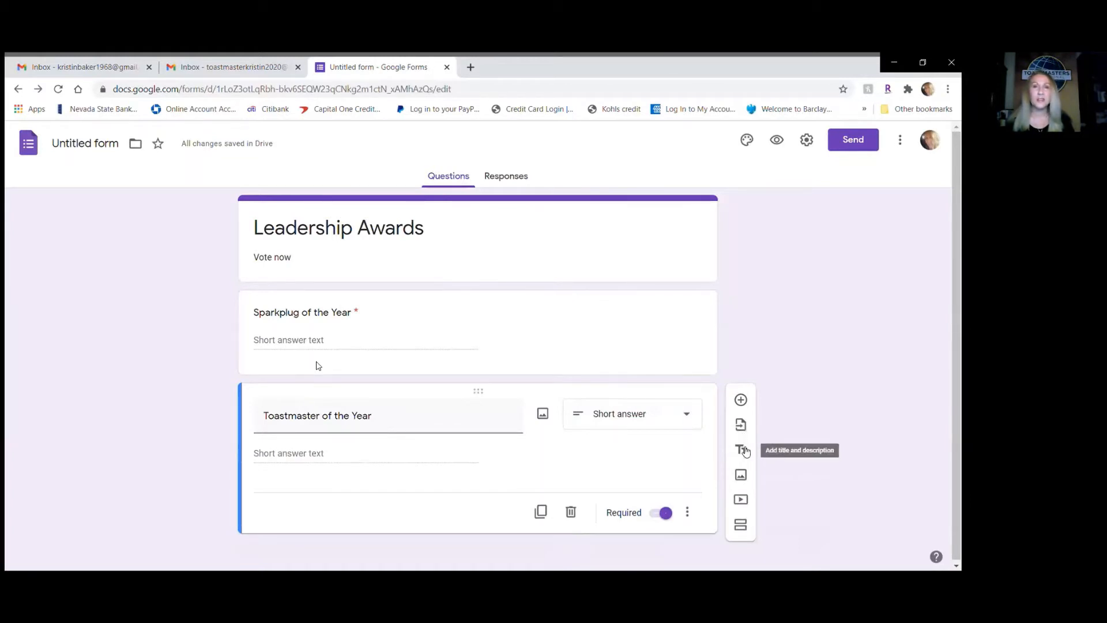
pyautogui.moveTo(740, 475)
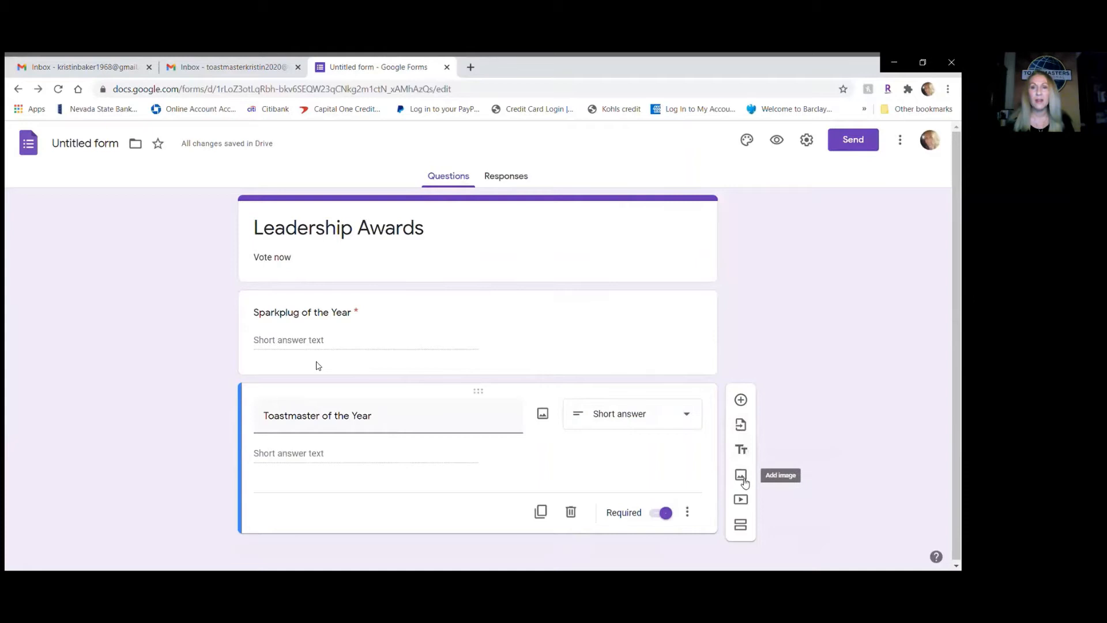
pyautogui.moveTo(740, 499)
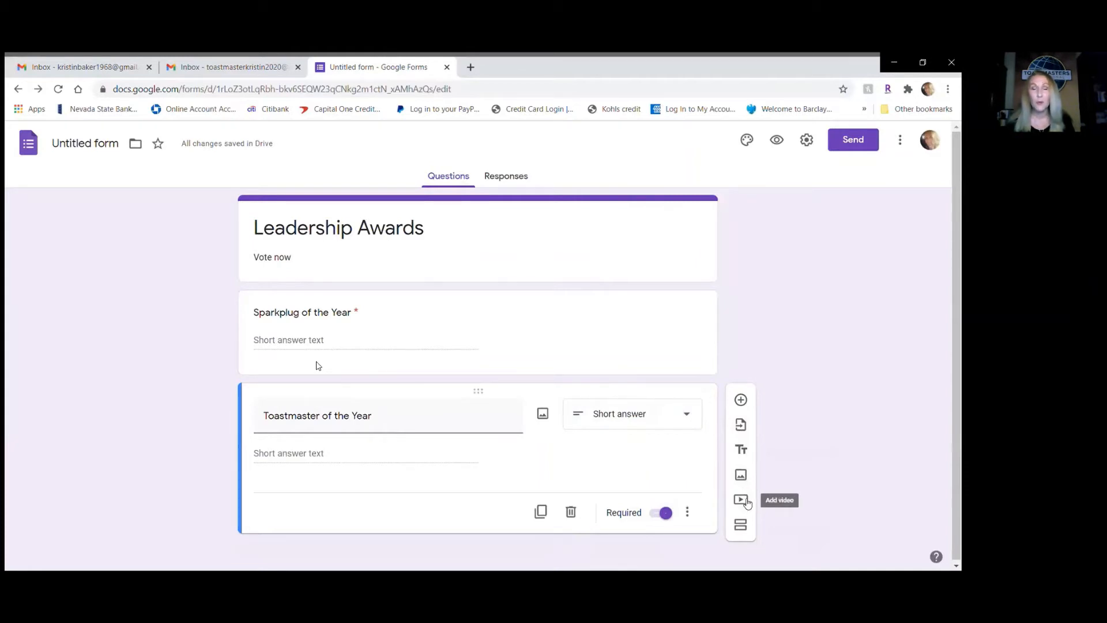
pyautogui.moveTo(740, 524)
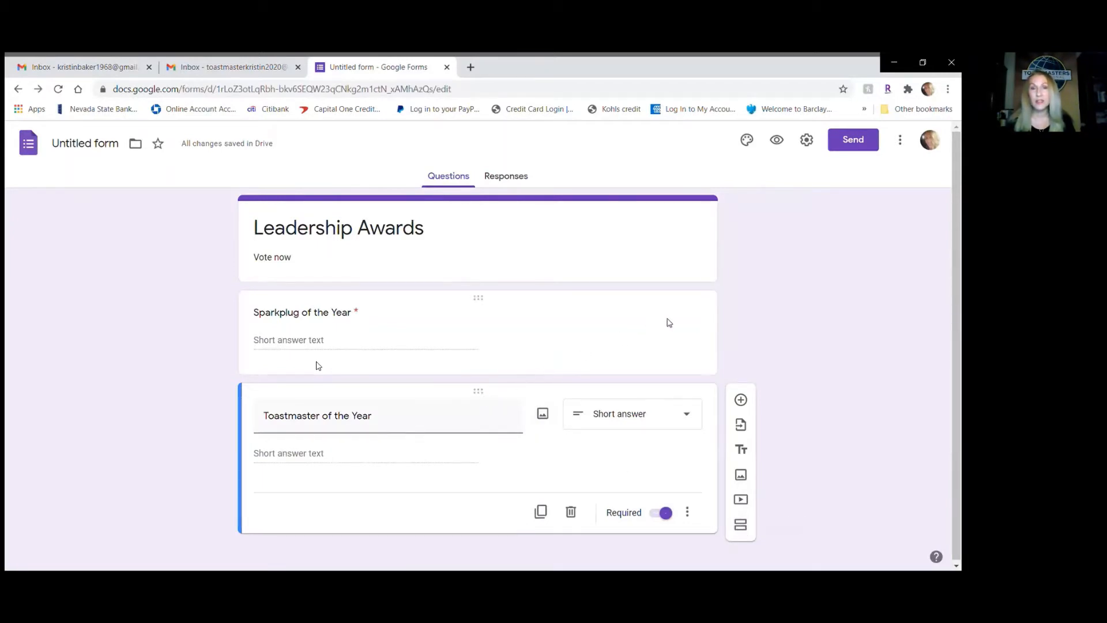
pyautogui.moveTo(852, 139)
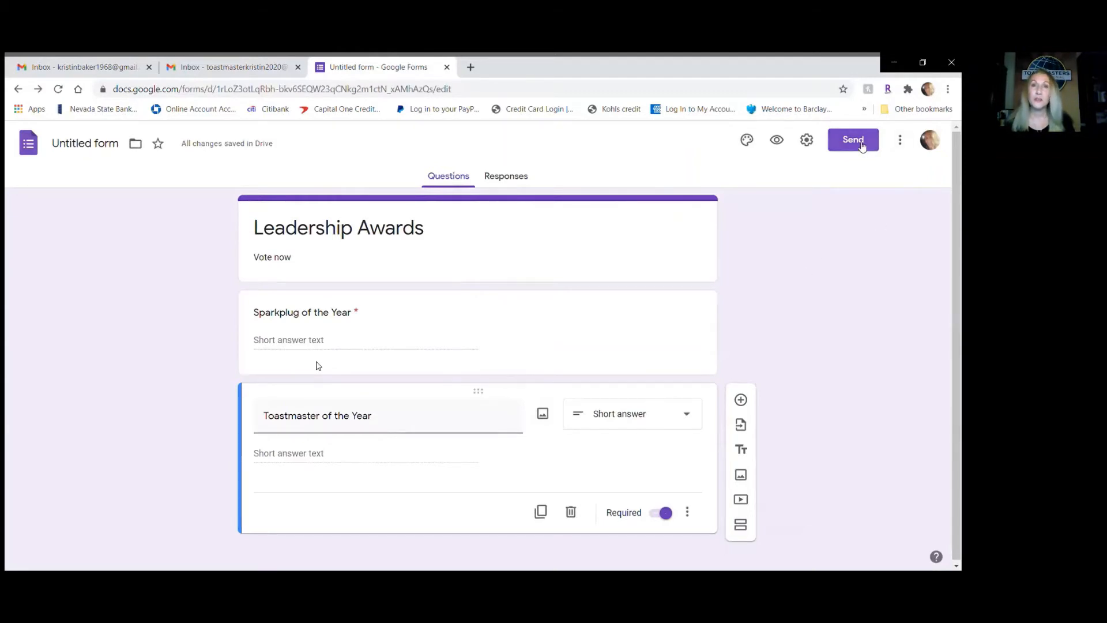
# Copy a shortened forms.gle share link for the form and return to the Gmail inbox.
pyautogui.click(851, 139)
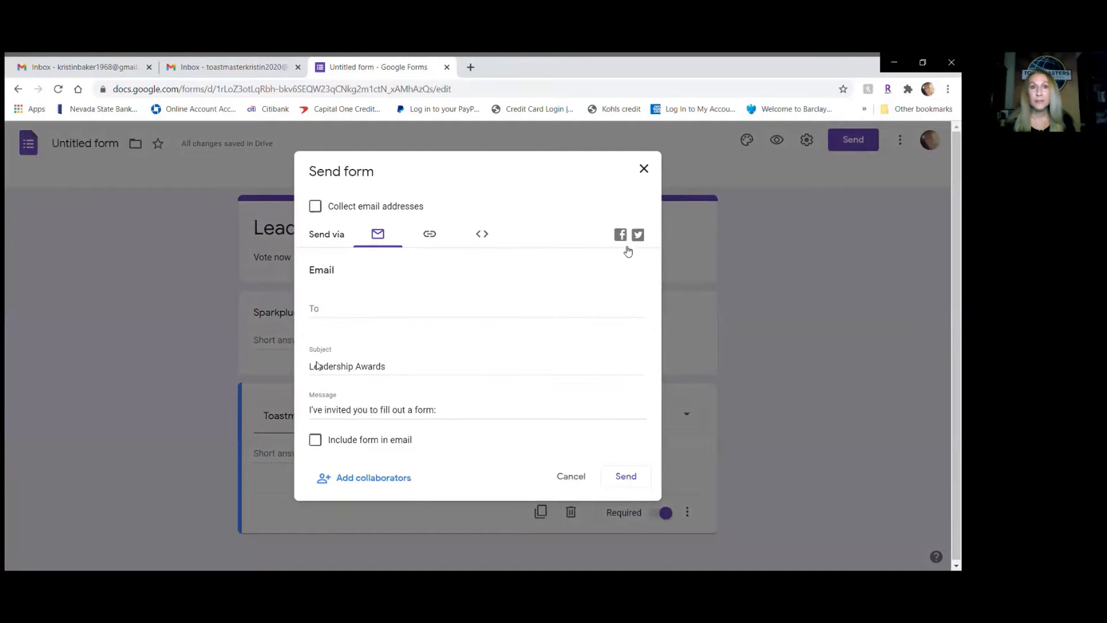
pyautogui.moveTo(366, 266)
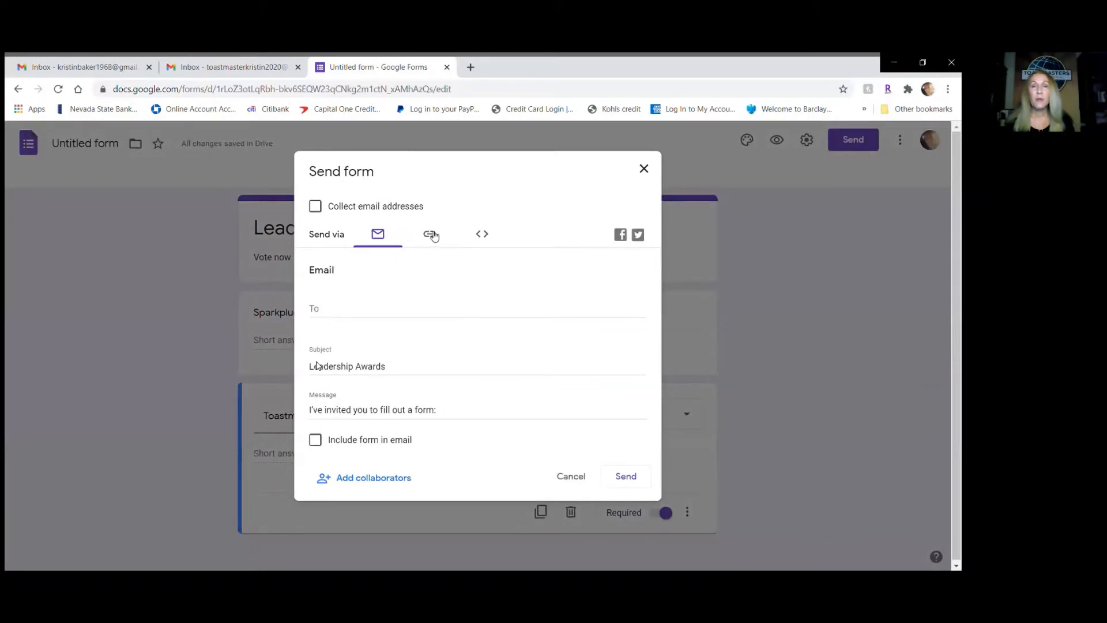
pyautogui.click(430, 234)
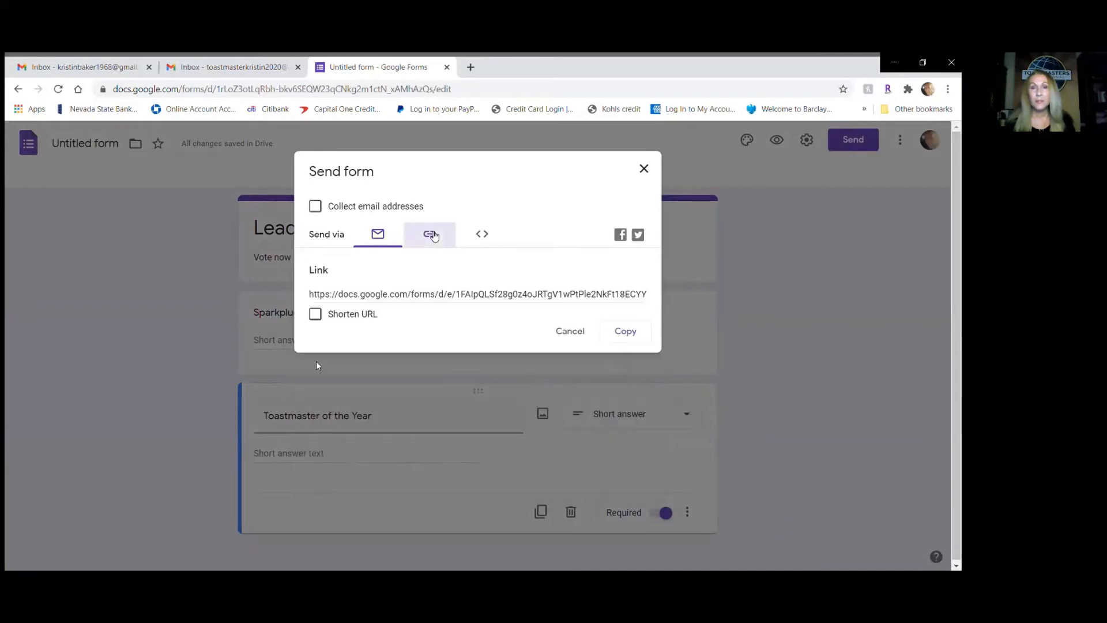
pyautogui.click(428, 234)
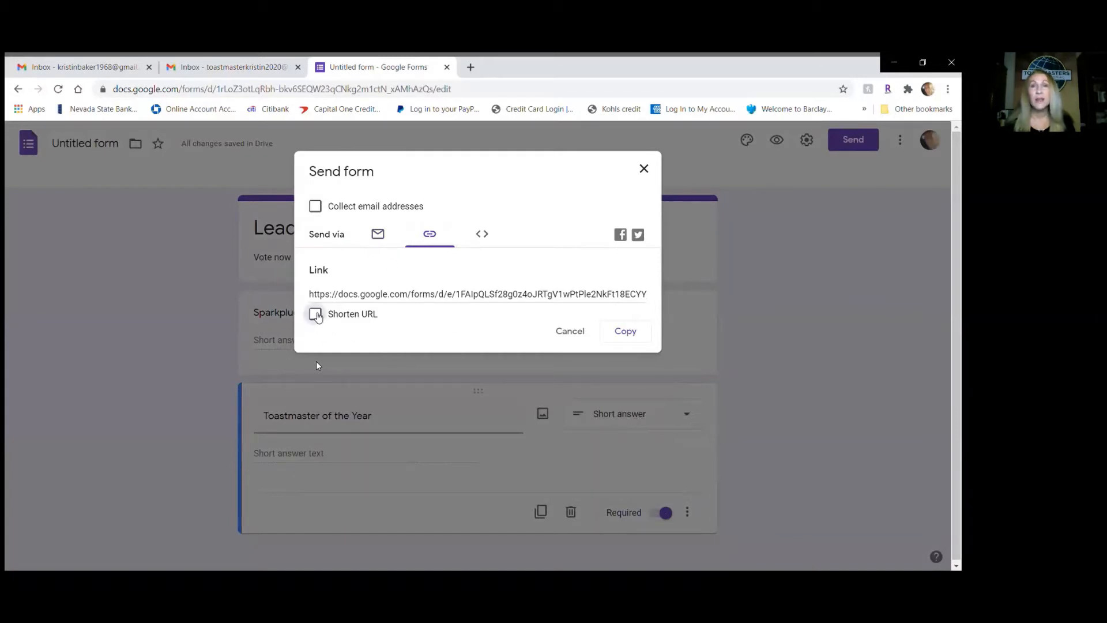
pyautogui.click(315, 313)
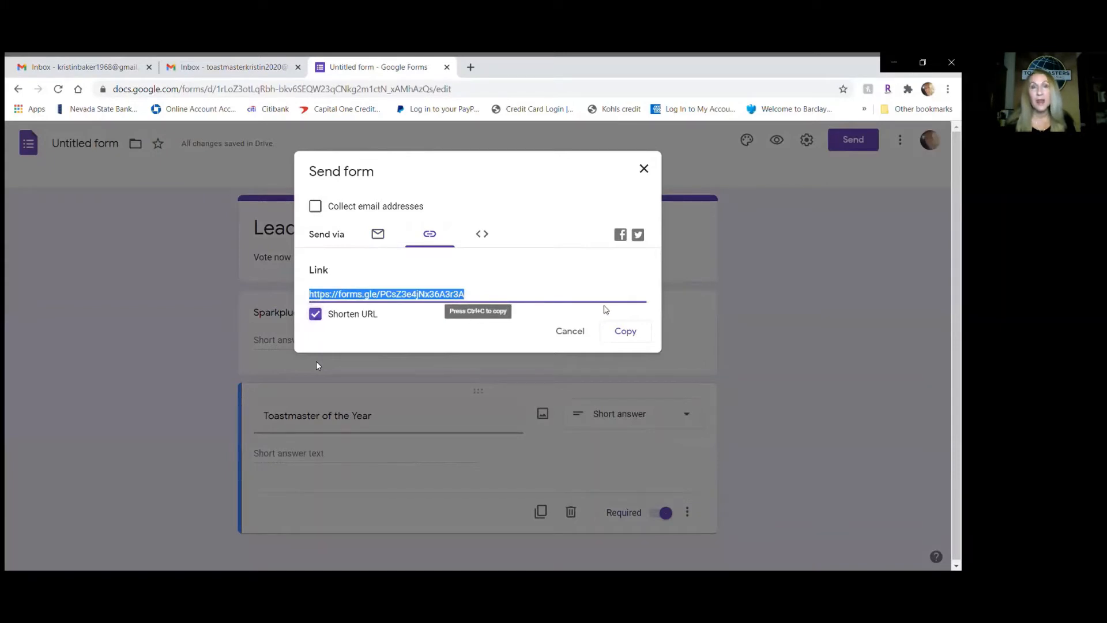
pyautogui.click(624, 331)
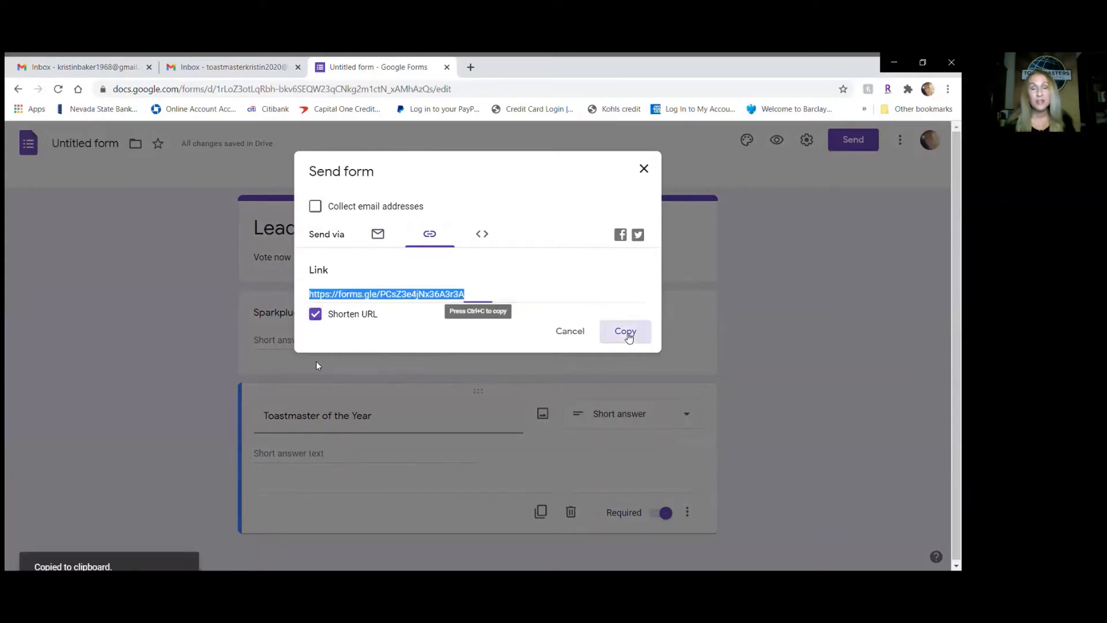
pyautogui.click(624, 330)
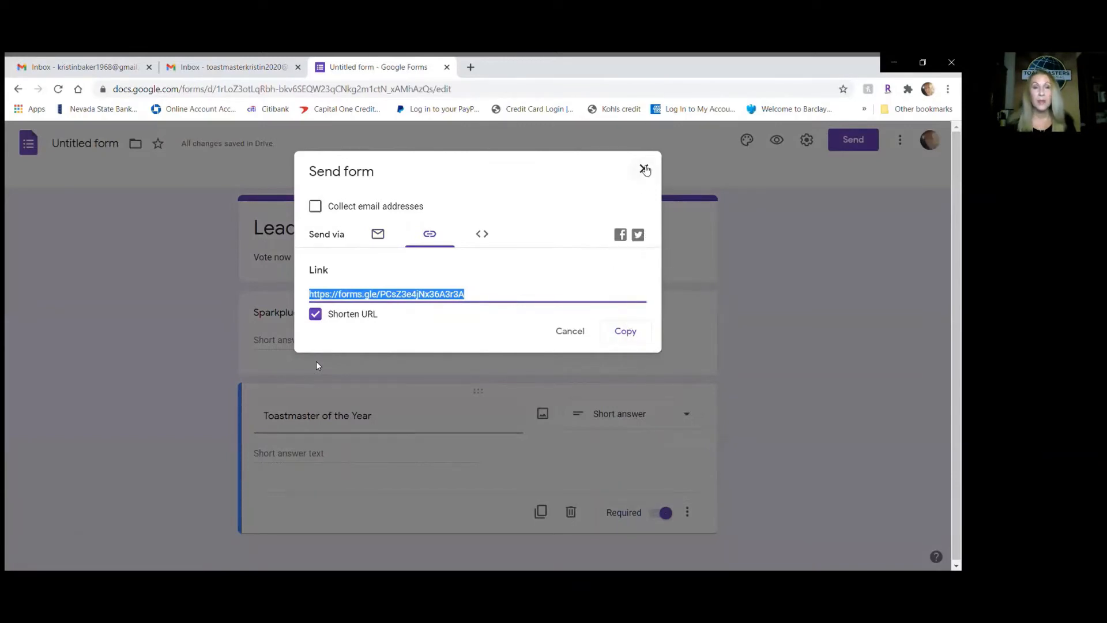
pyautogui.click(643, 171)
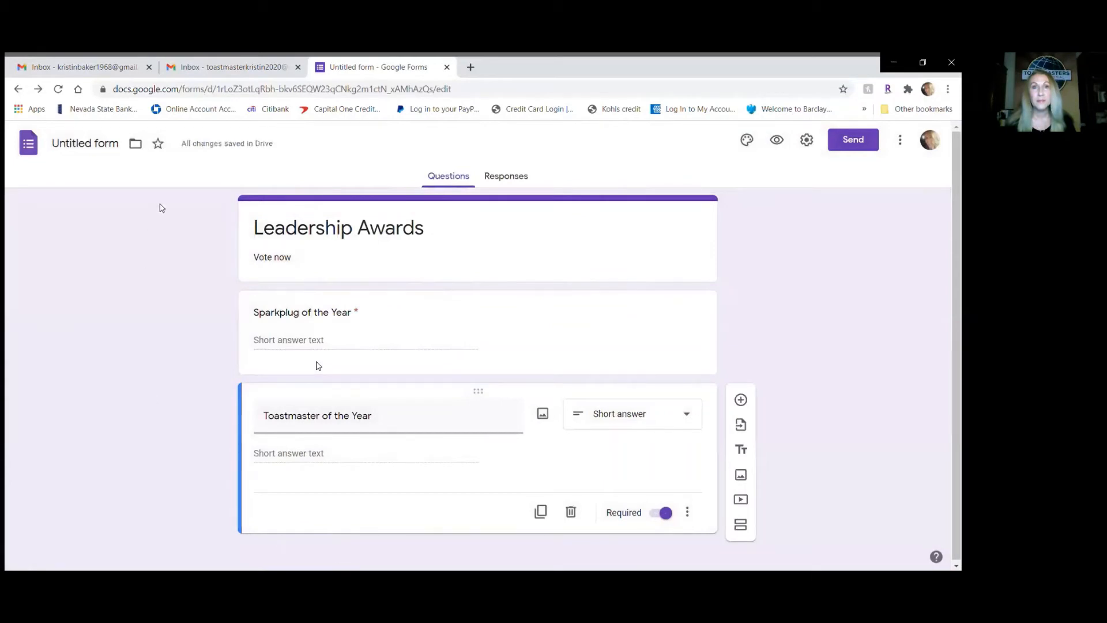
pyautogui.click(233, 67)
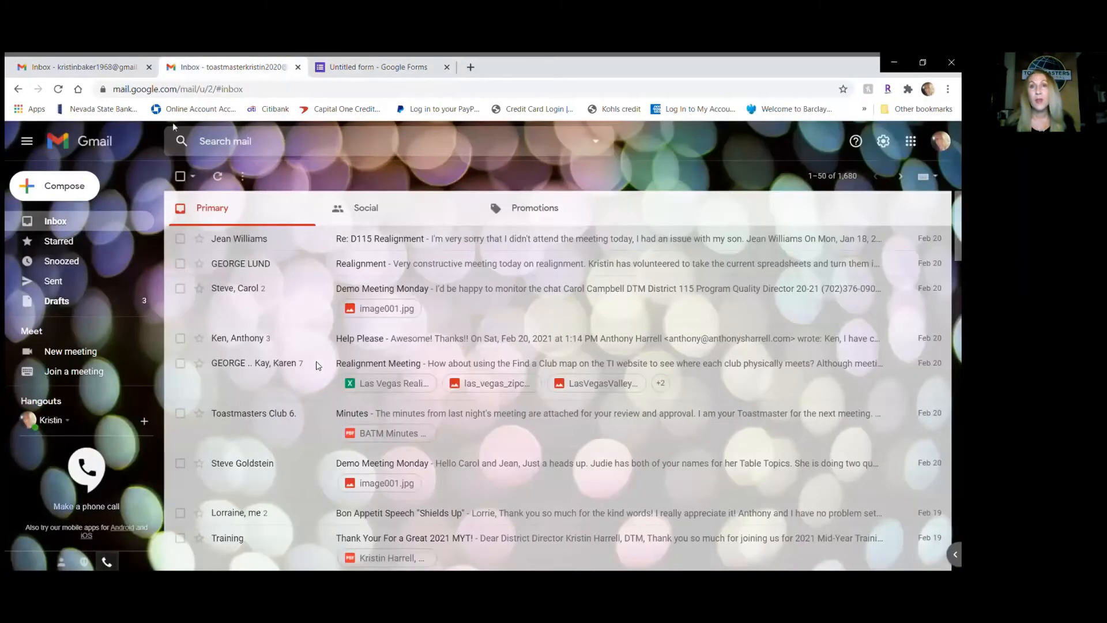
# Compose an email with the forms.gle link addressed to Kris and the second matching contact.
pyautogui.click(54, 186)
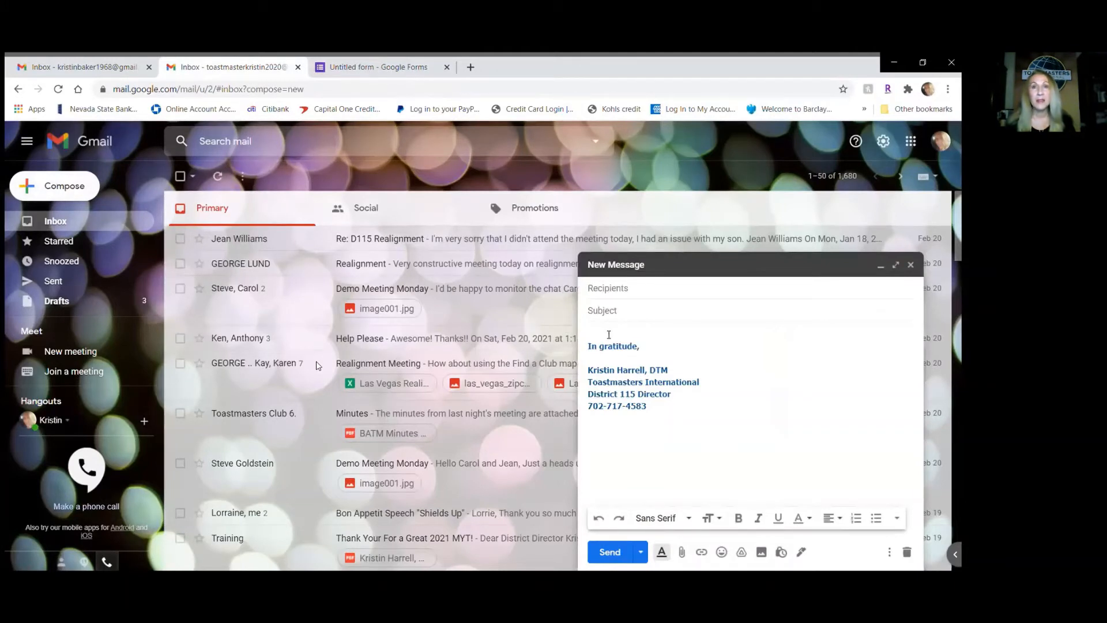
pyautogui.write('https://forms.gle/PCsZ3e4jNx36A3r3A')
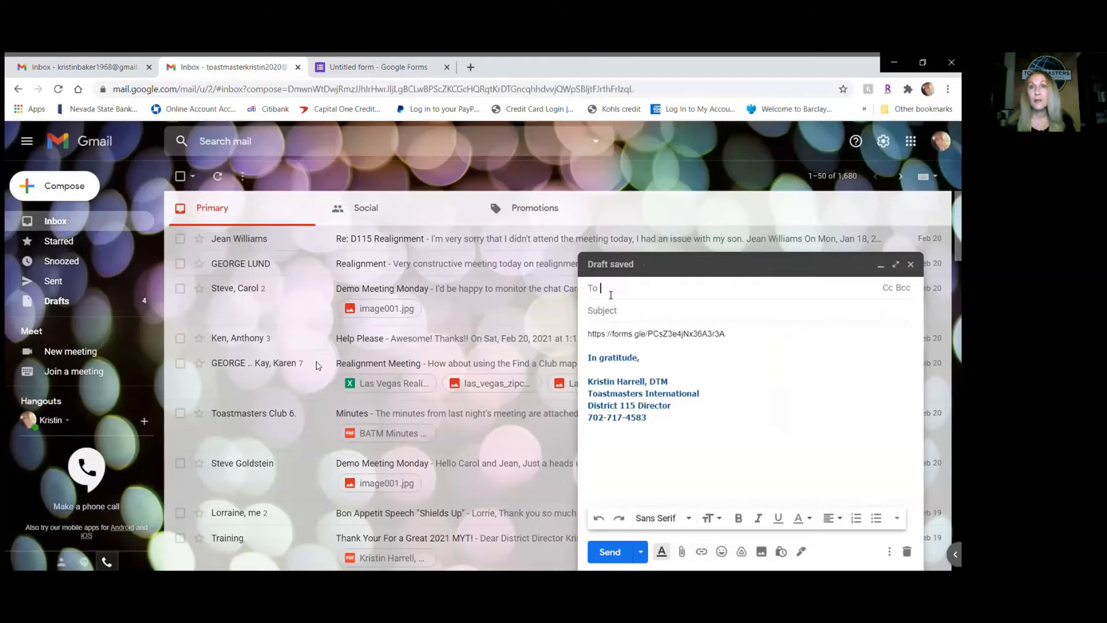
pyautogui.write('Kris')
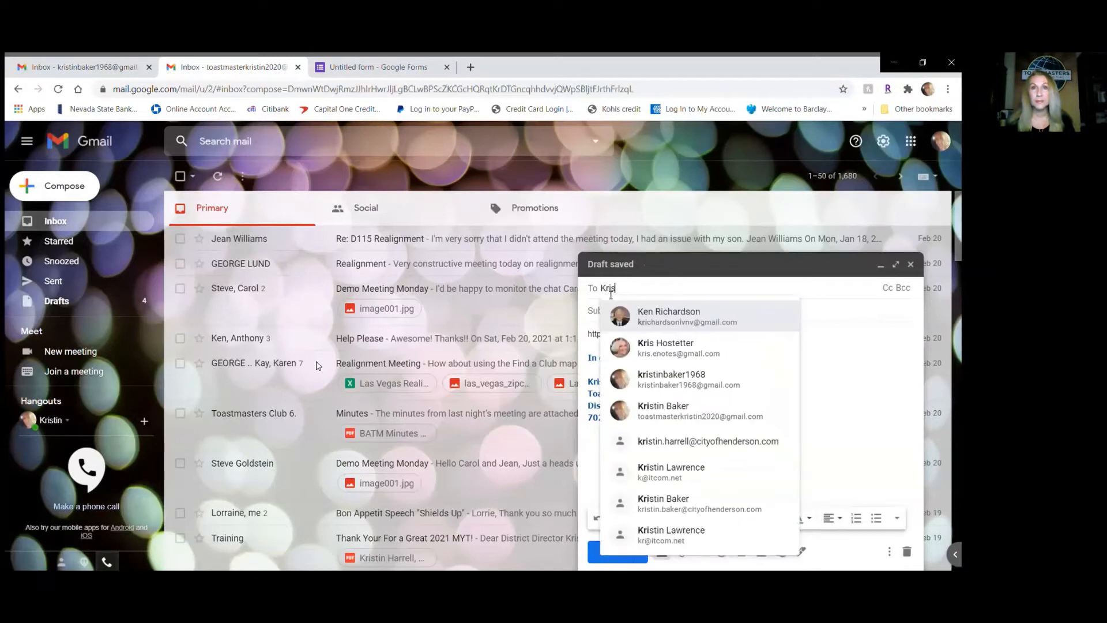
pyautogui.write('i')
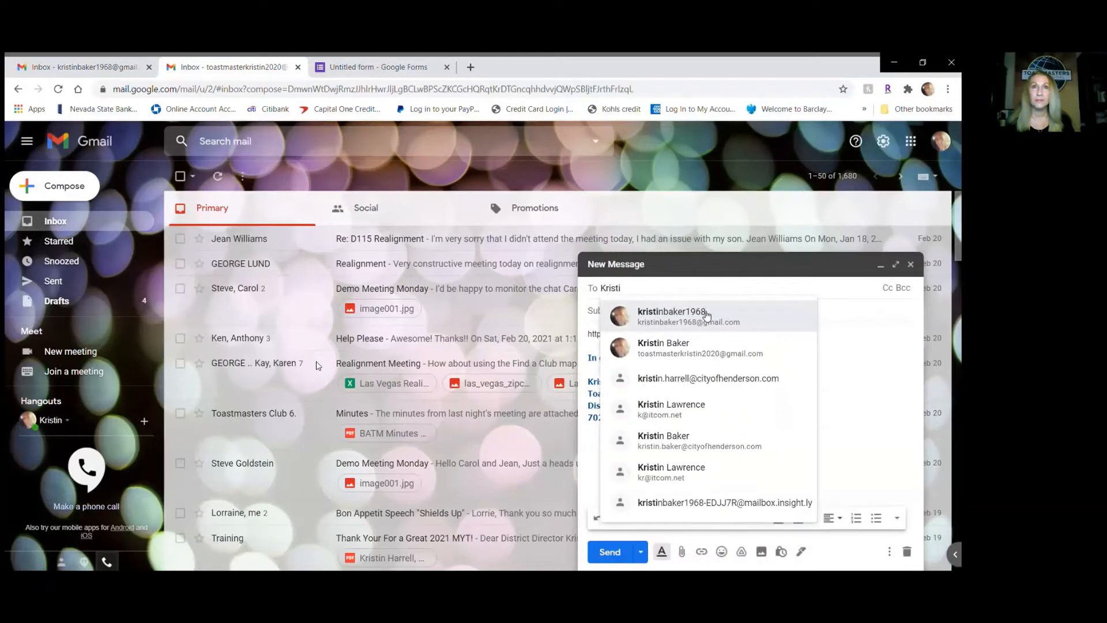
pyautogui.click(676, 316)
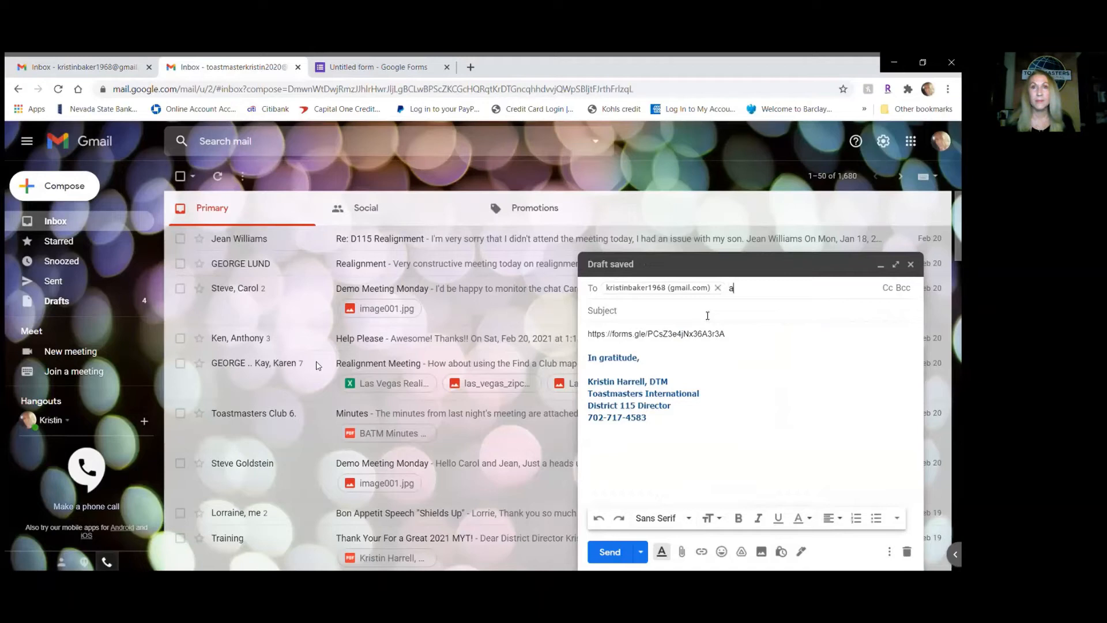
pyautogui.write('nthon')
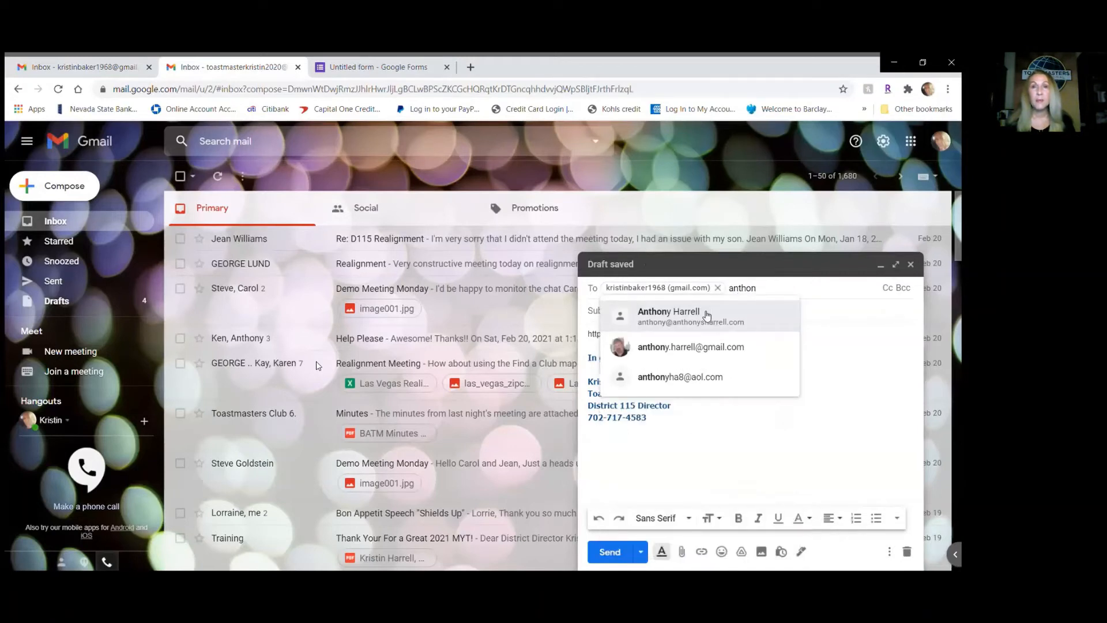
pyautogui.click(667, 316)
pyautogui.write('V')
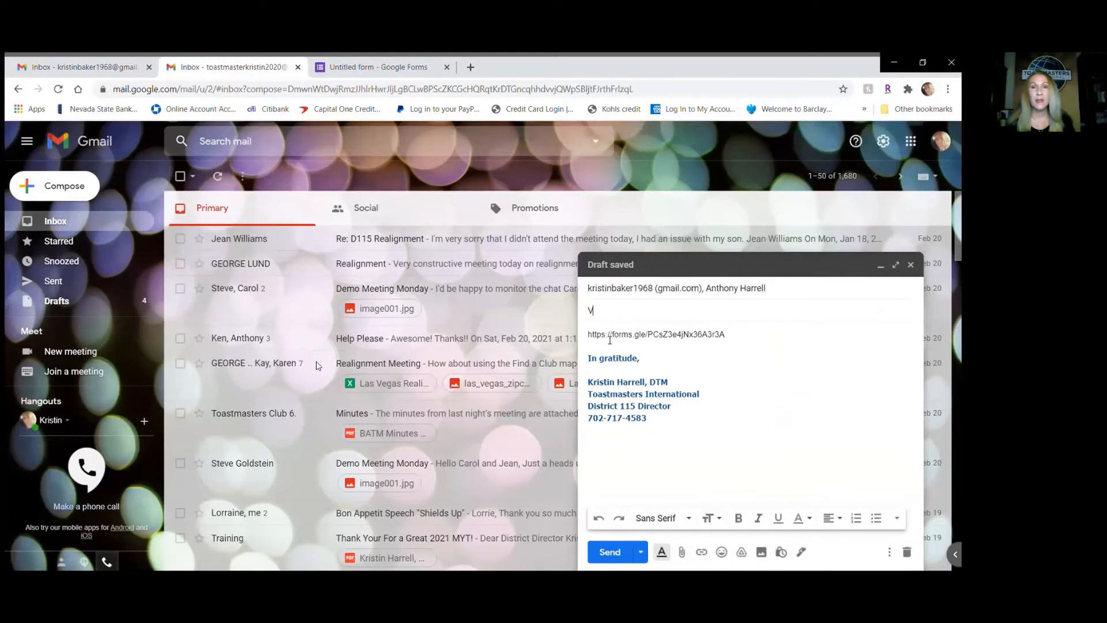
# Give the email the subject 'Vote now' and send it.
pyautogui.write('ote')
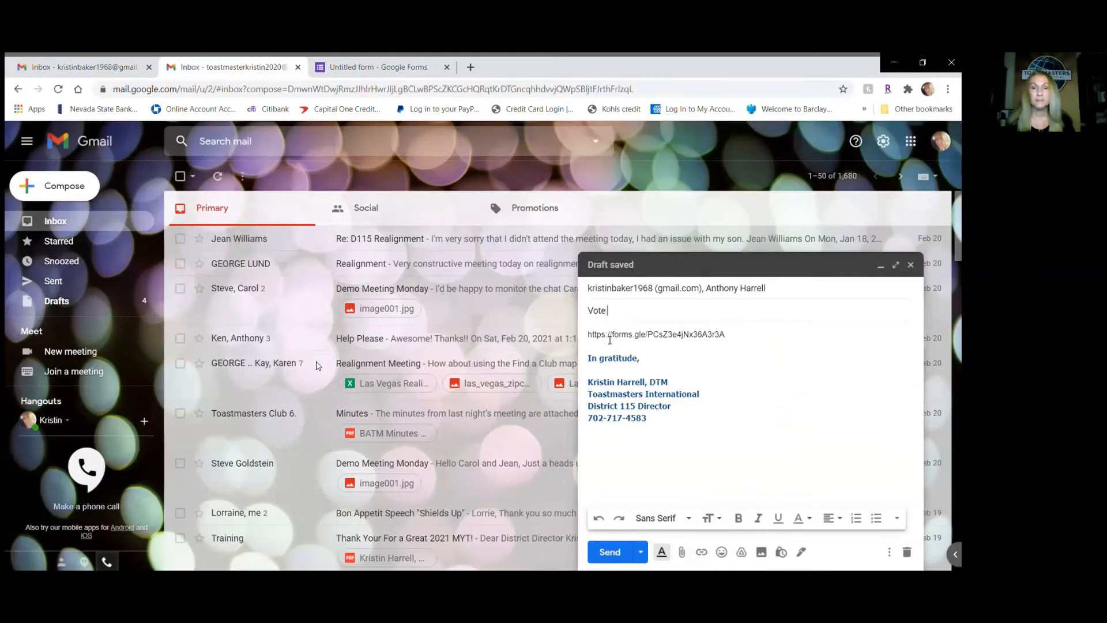
pyautogui.write('do')
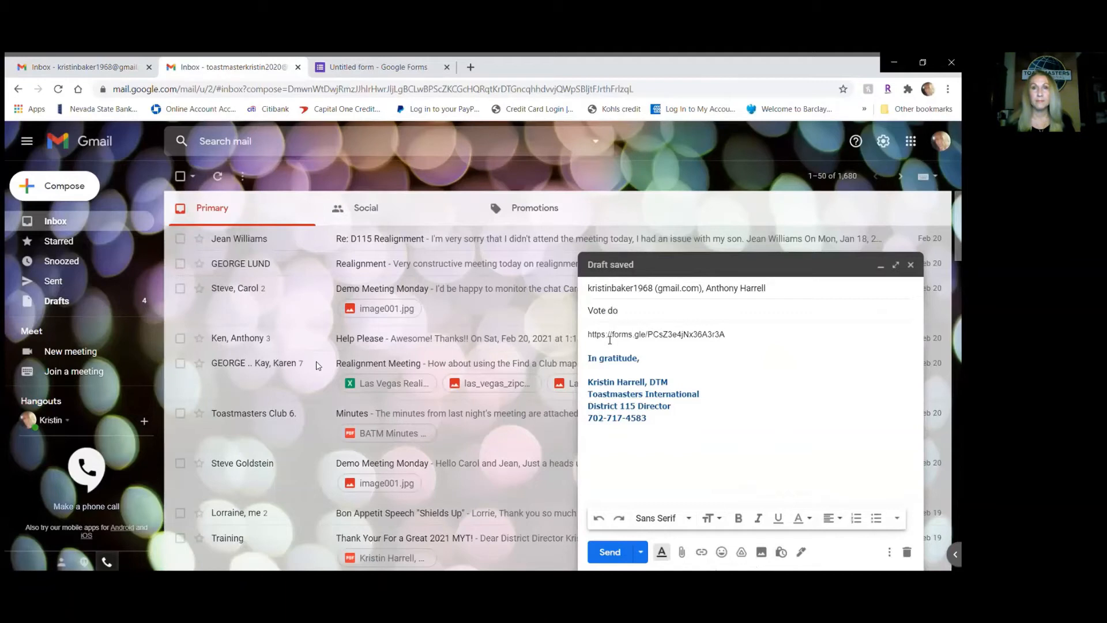
pyautogui.write('now')
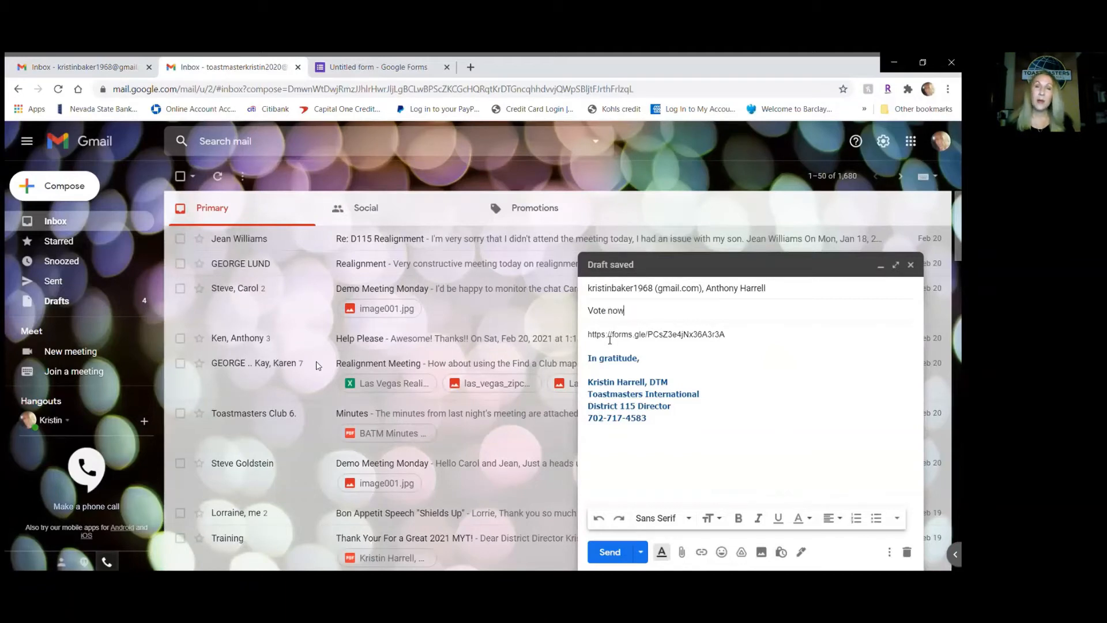
pyautogui.moveTo(609, 551)
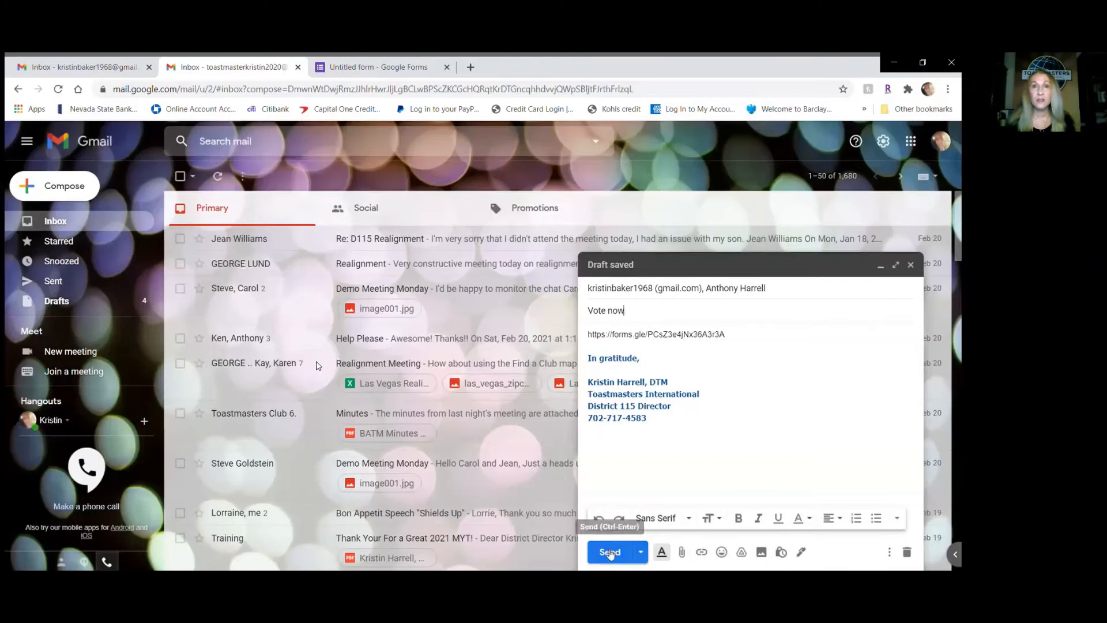
pyautogui.click(608, 551)
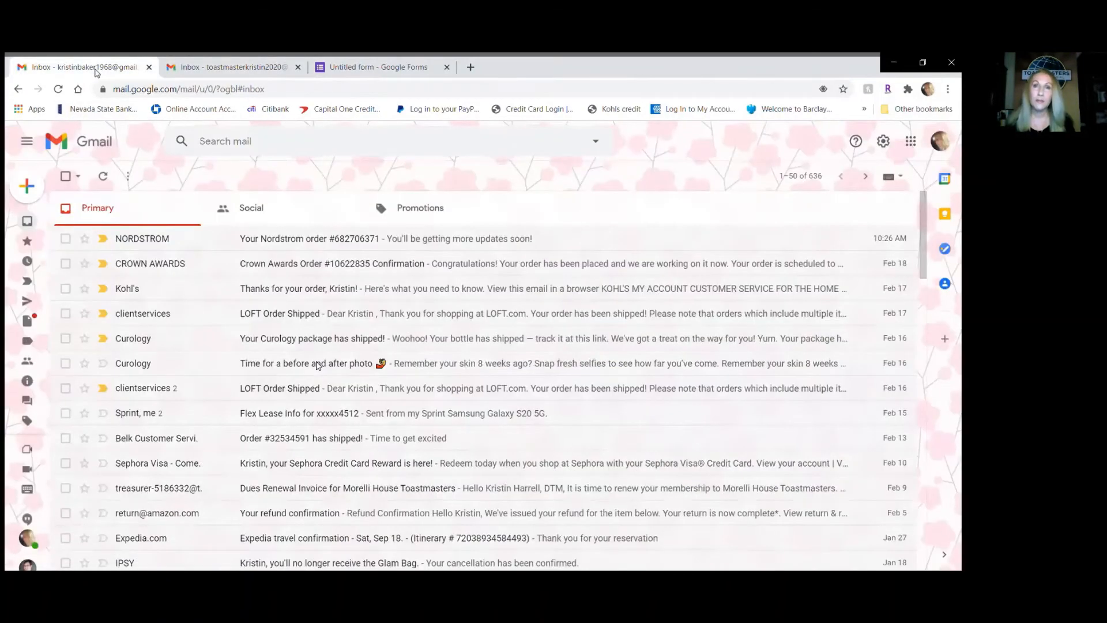
pyautogui.moveTo(103, 175)
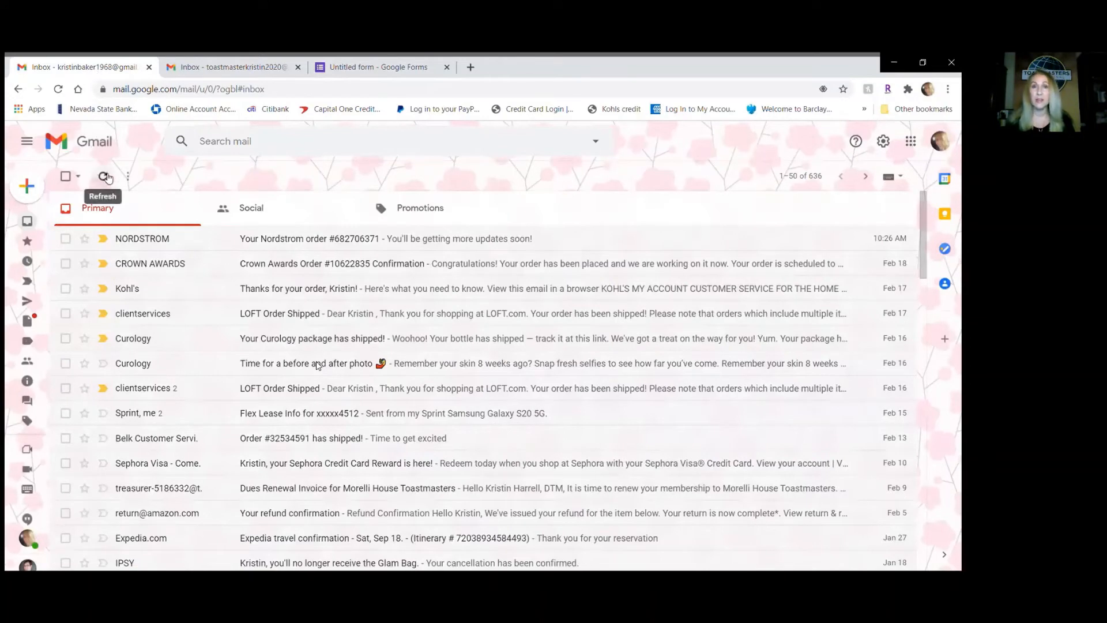
# Refresh the inbox, read the Vote now email and follow its forms.gle link.
pyautogui.click(106, 175)
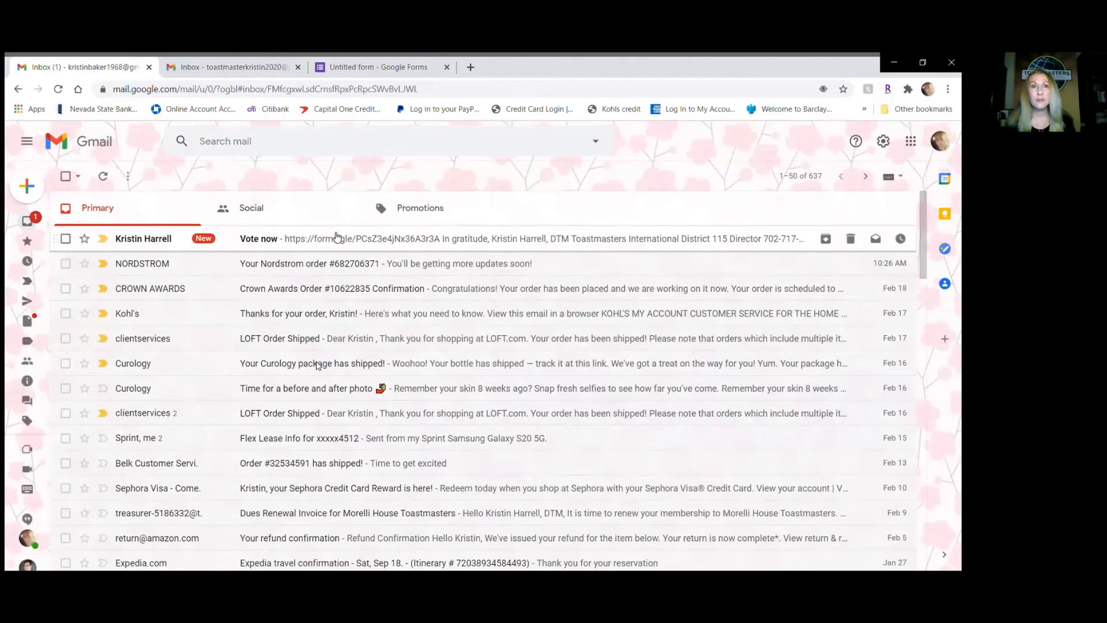
pyautogui.click(258, 237)
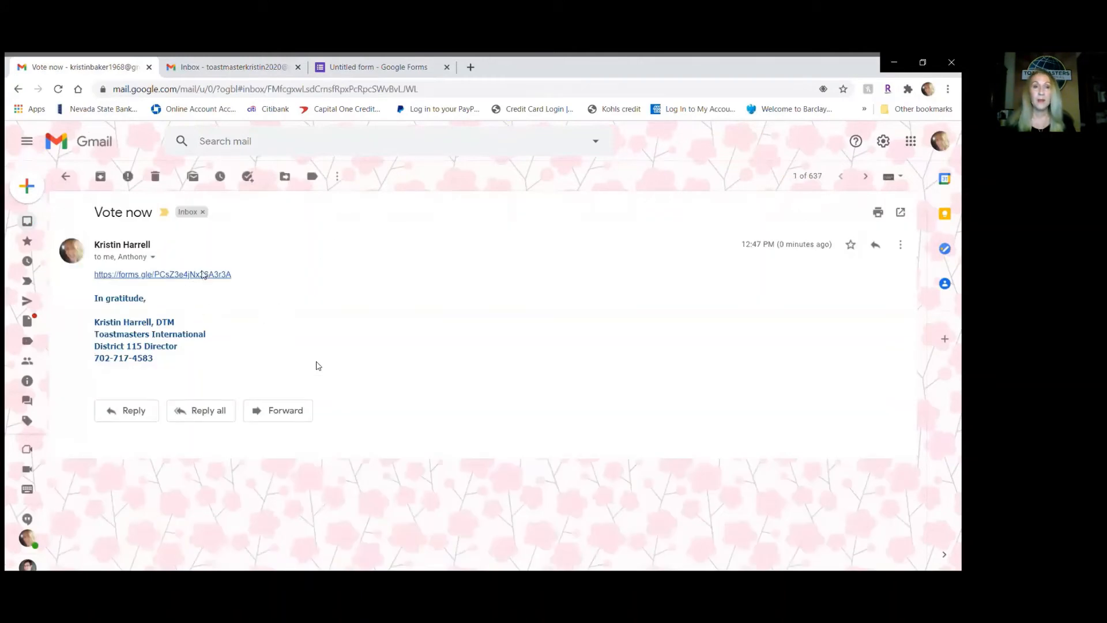
pyautogui.click(161, 274)
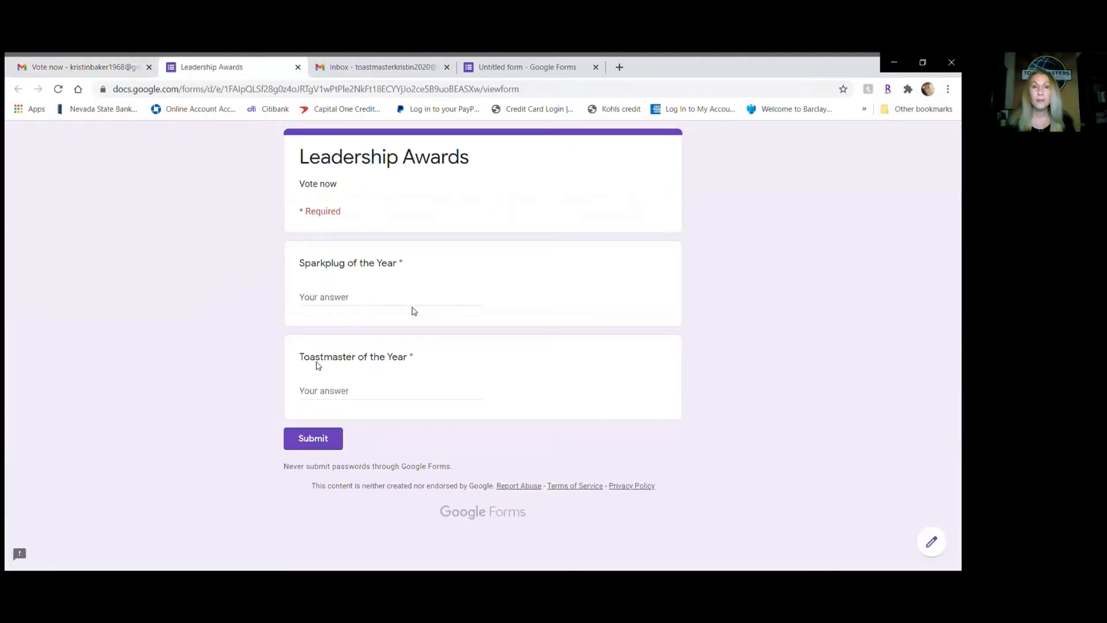
# Answer Mickey for Sparkplug and Donald for Toastmaster, then submit the vote.
pyautogui.click(389, 296)
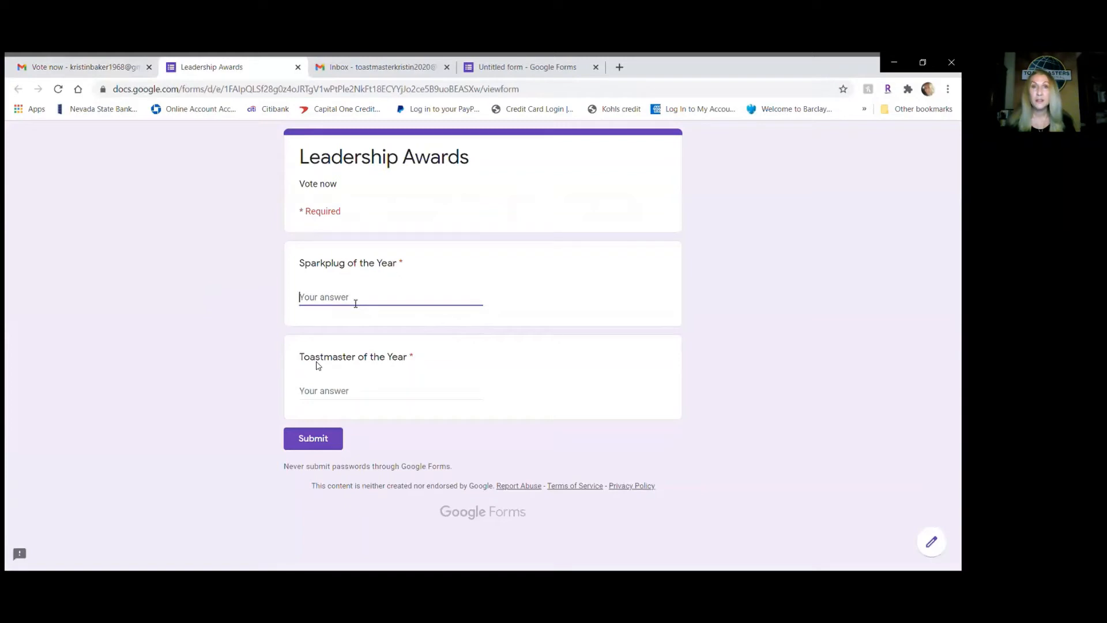
pyautogui.write('Mi')
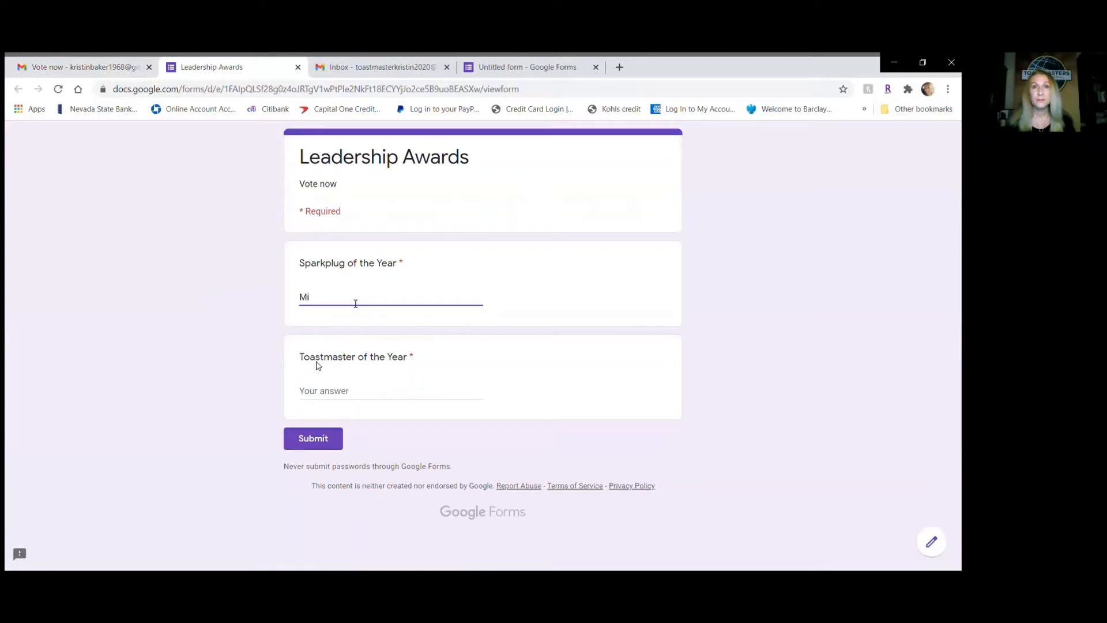
pyautogui.write('ck')
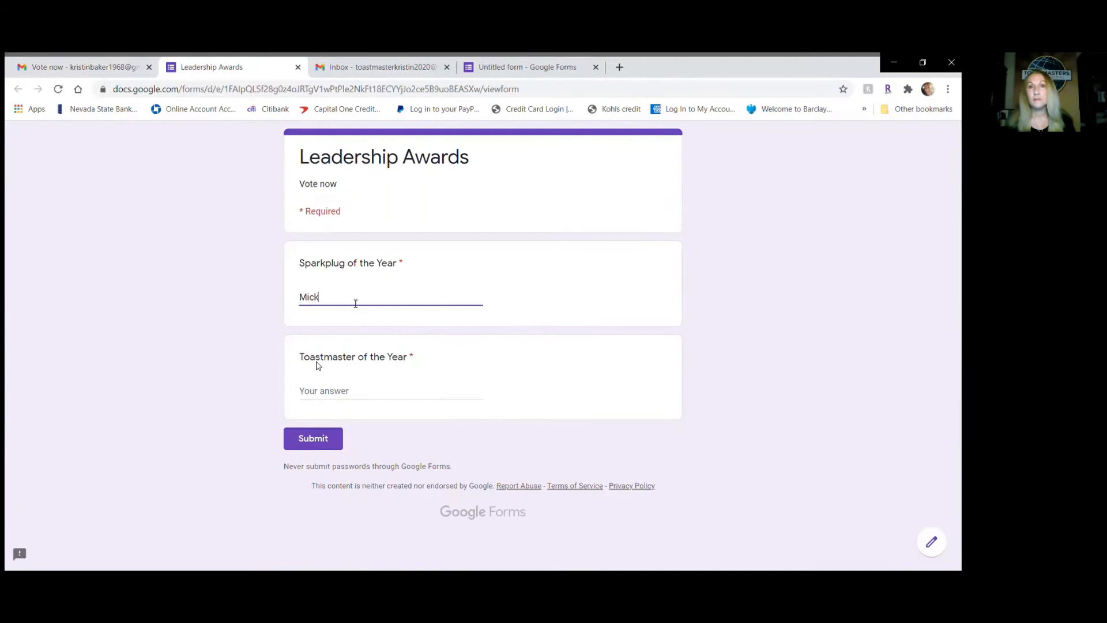
pyautogui.write('ey')
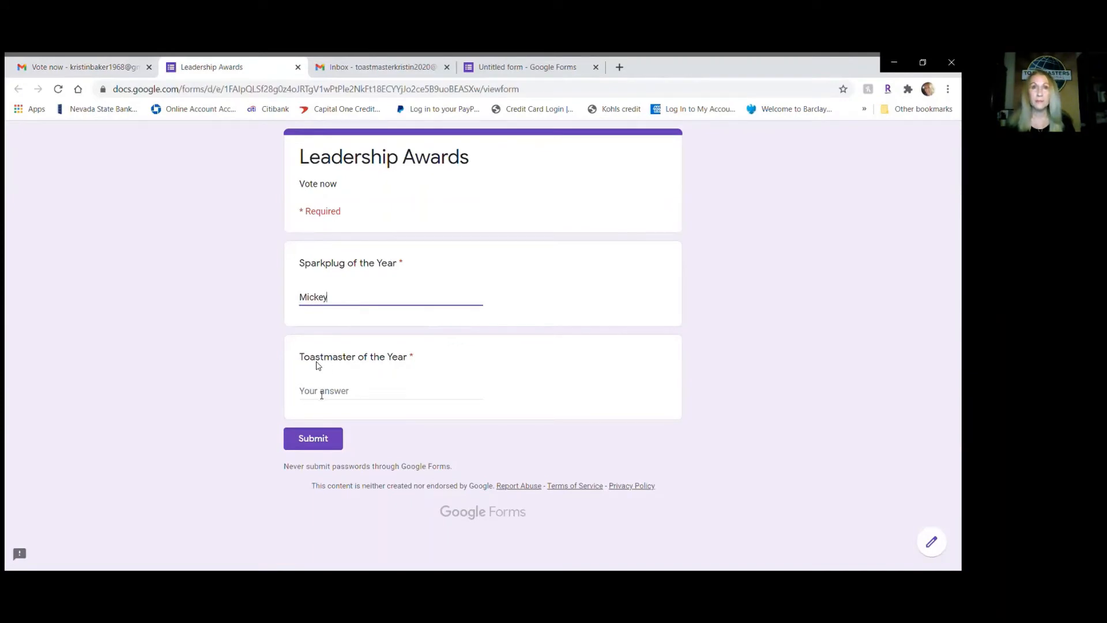
pyautogui.click(391, 390)
pyautogui.write('Dona')
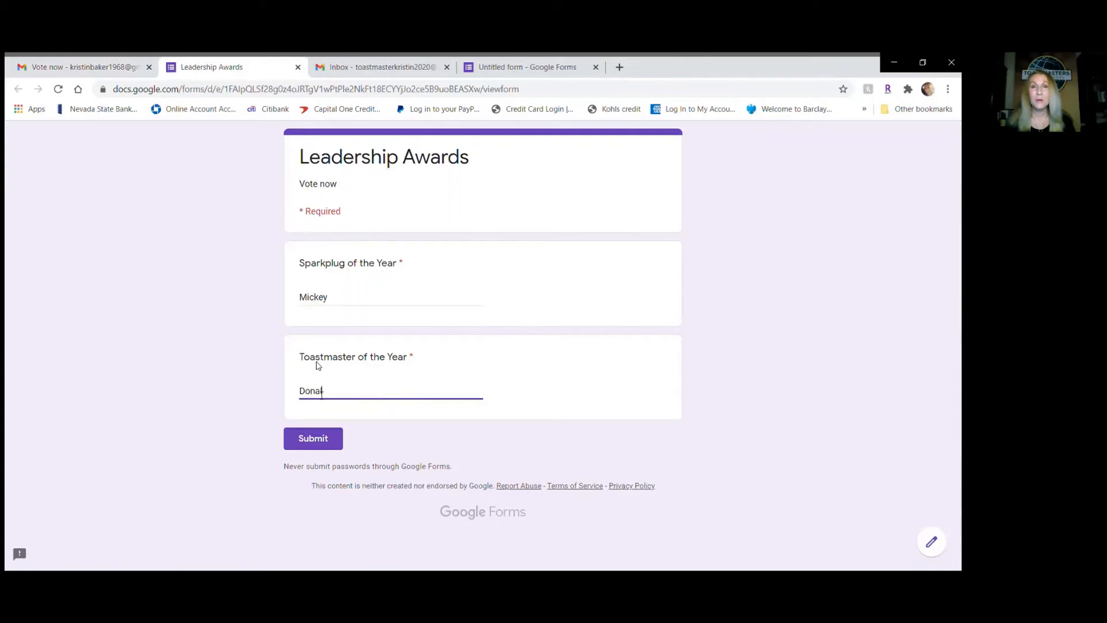
pyautogui.write('ld')
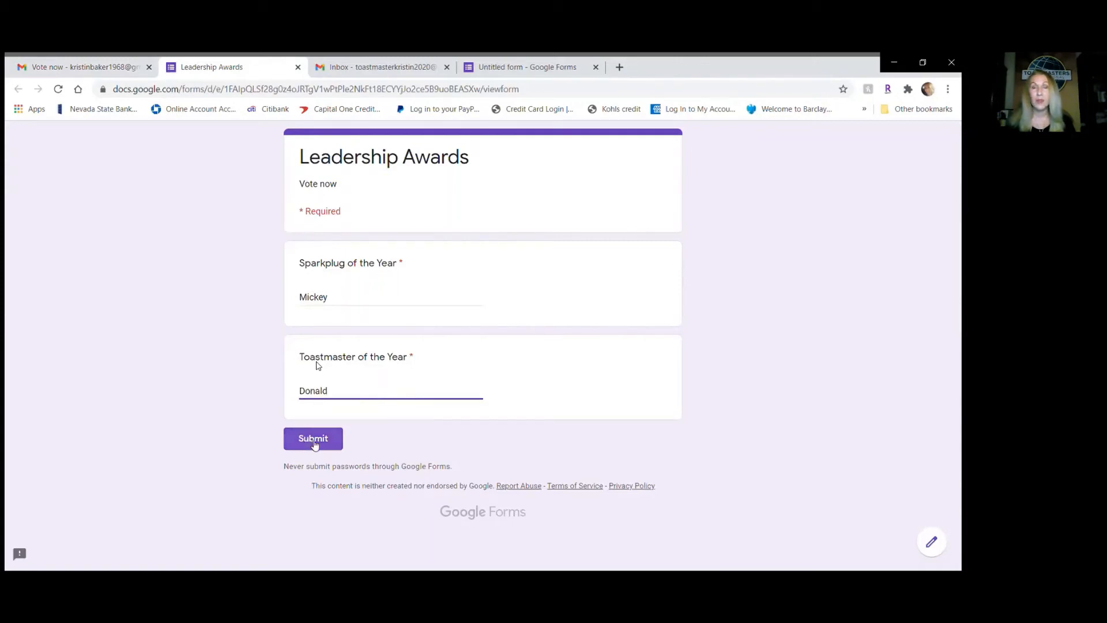
pyautogui.click(312, 438)
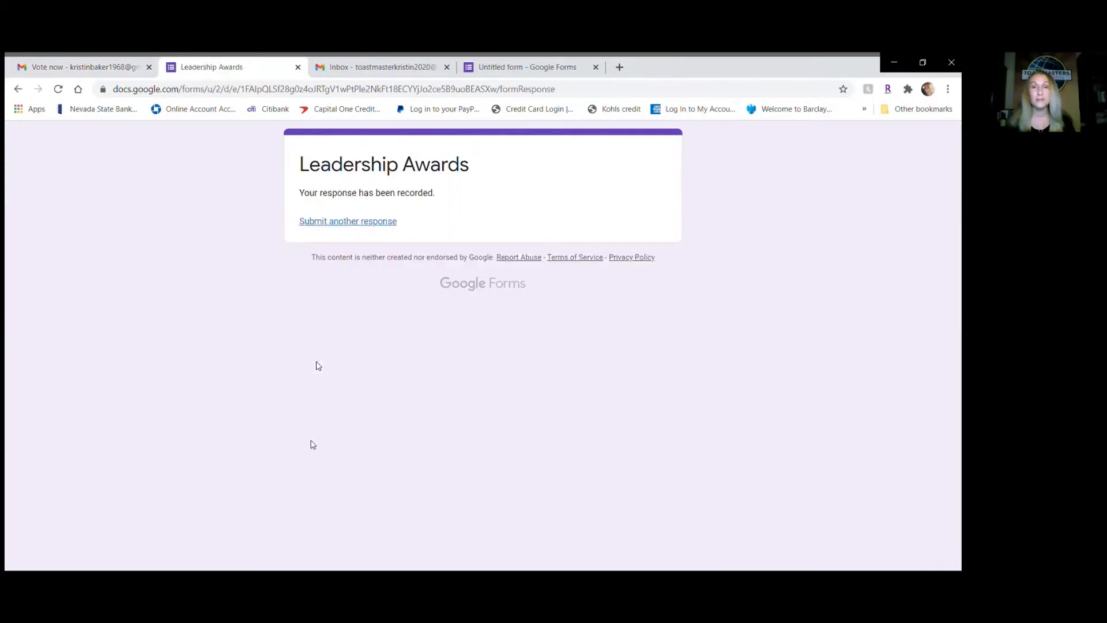
pyautogui.moveTo(394, 239)
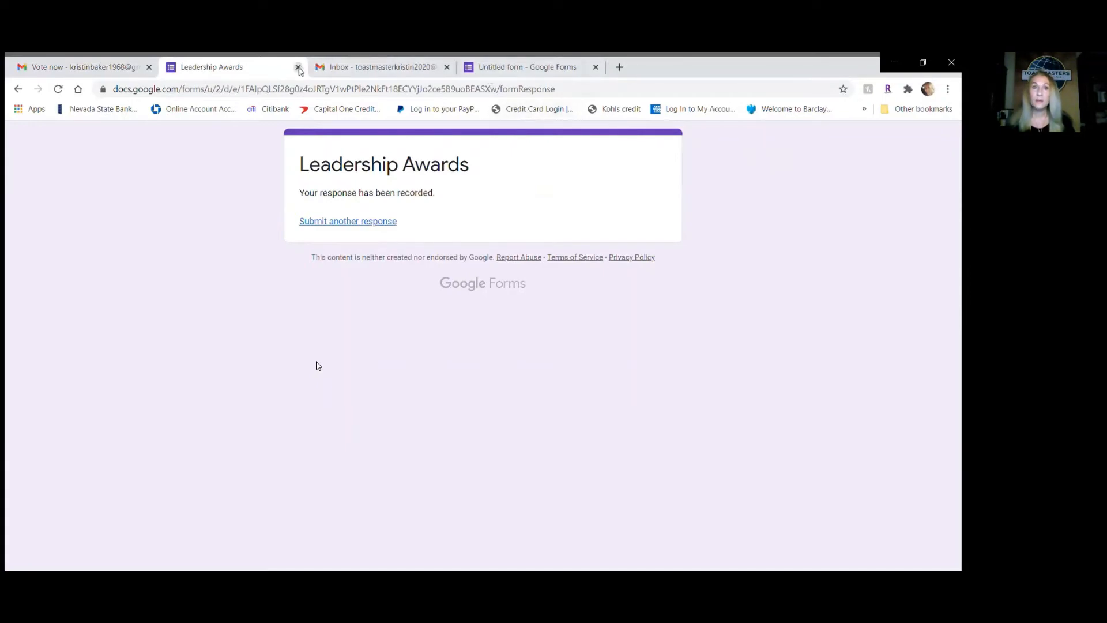
# View the 2 collected responses as summary, by question, and individually.
pyautogui.click(298, 67)
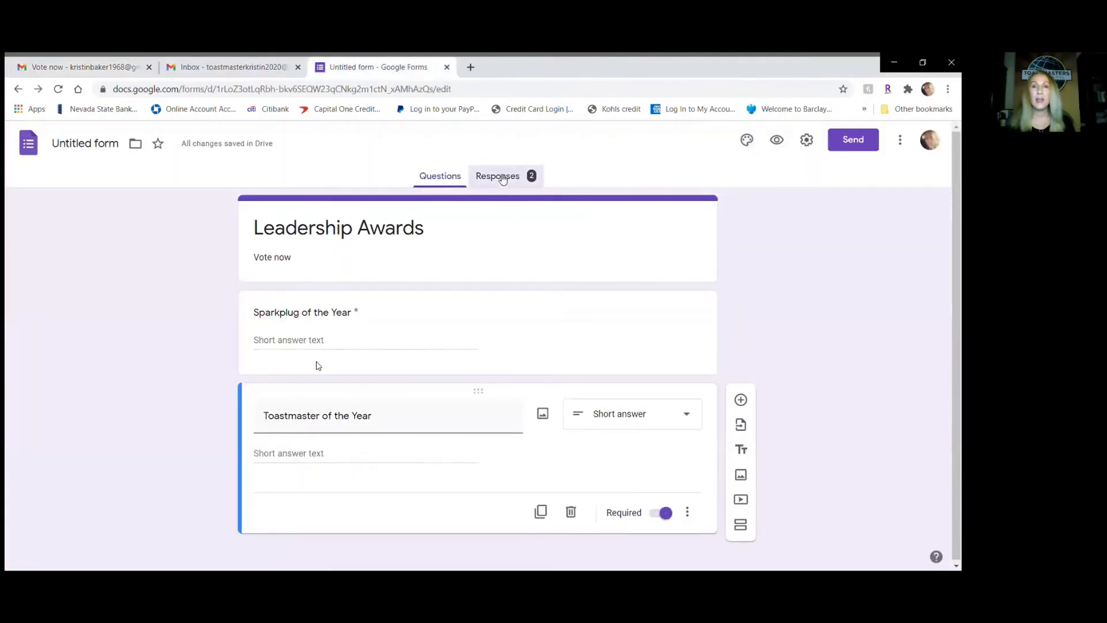
pyautogui.click(497, 175)
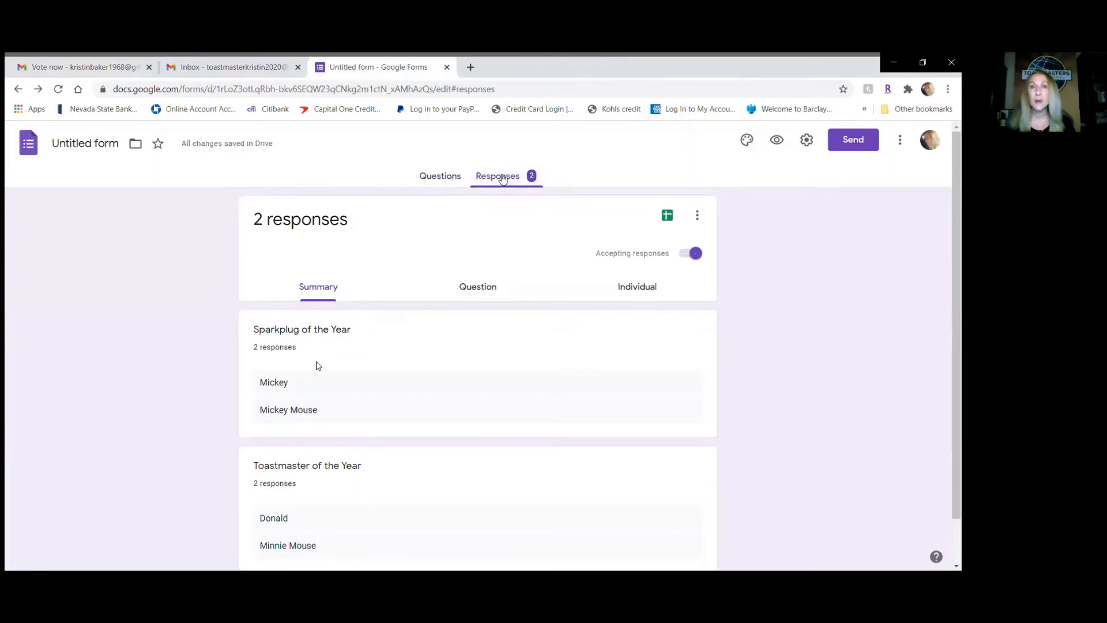
pyautogui.moveTo(456, 332)
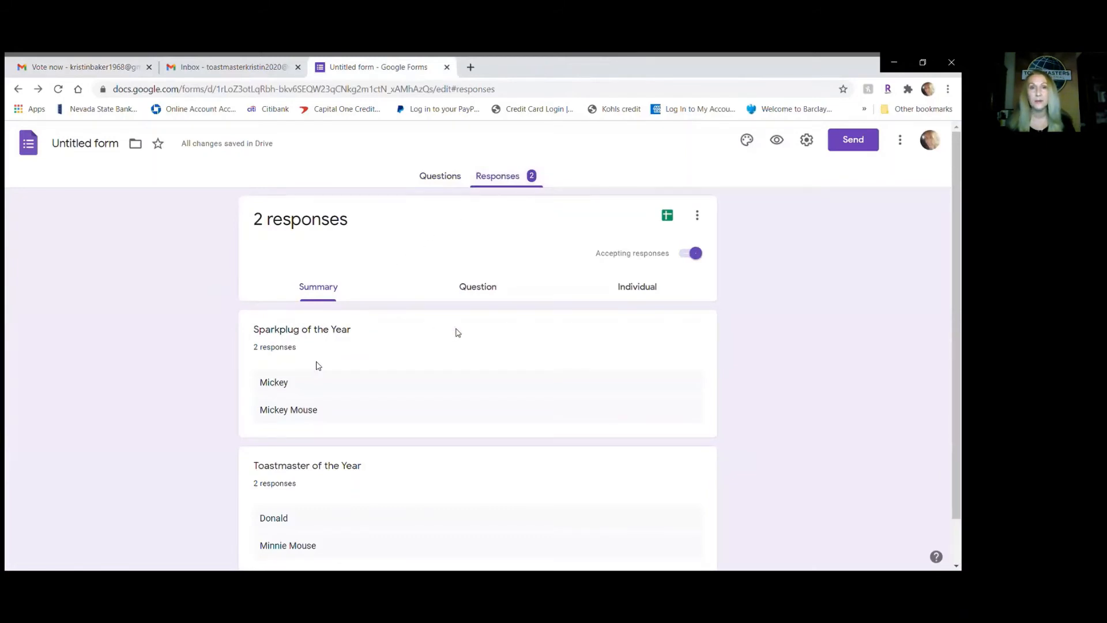
pyautogui.moveTo(865, 455)
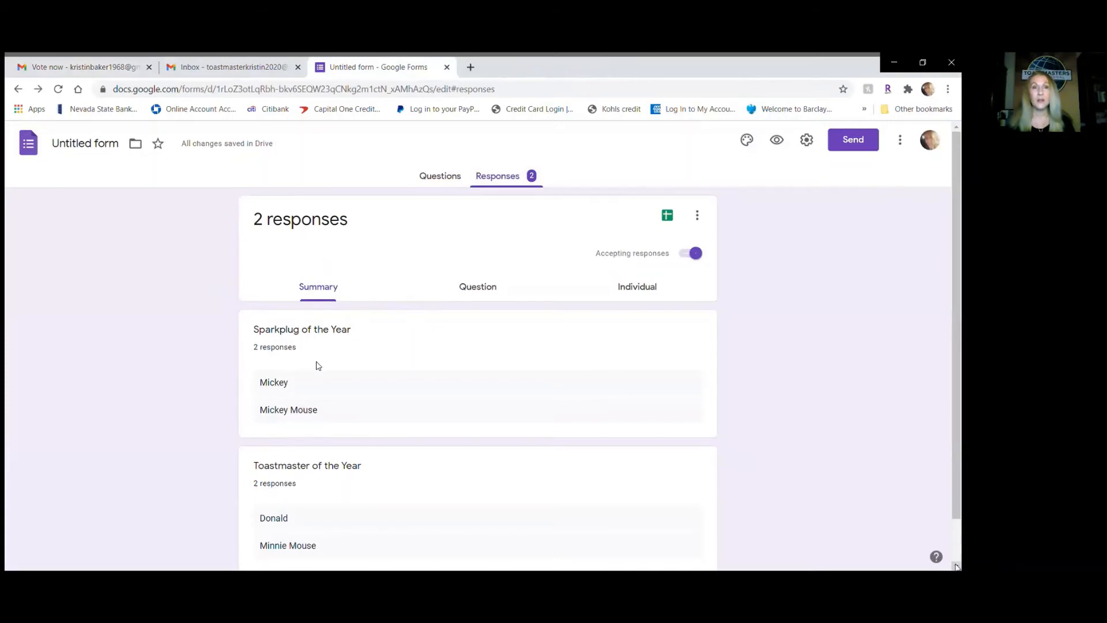
pyautogui.scroll(-3)
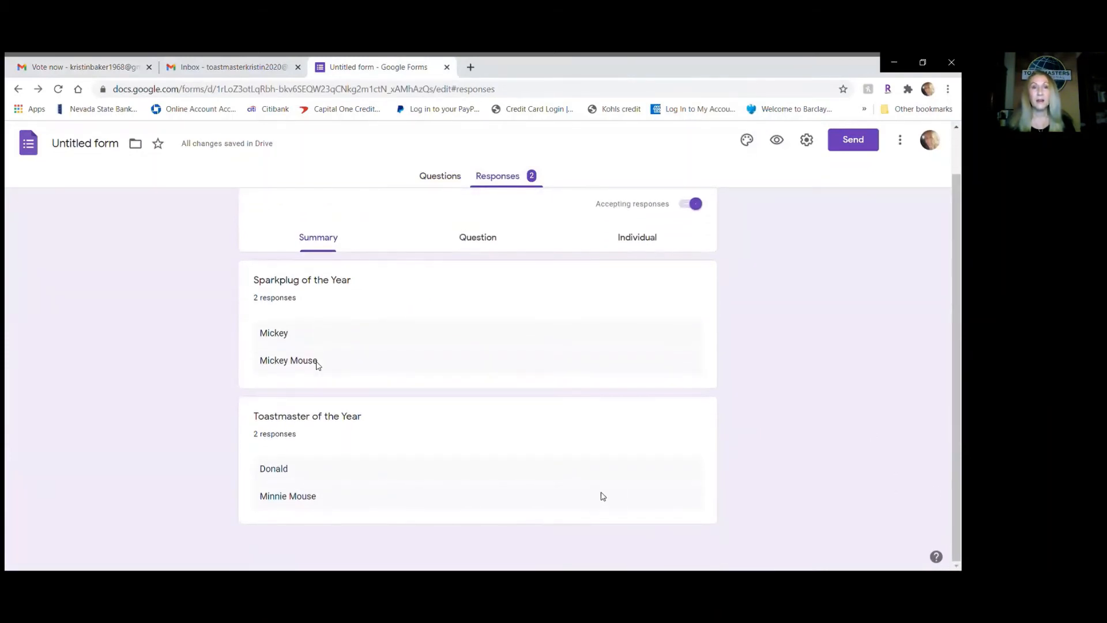
pyautogui.moveTo(580, 272)
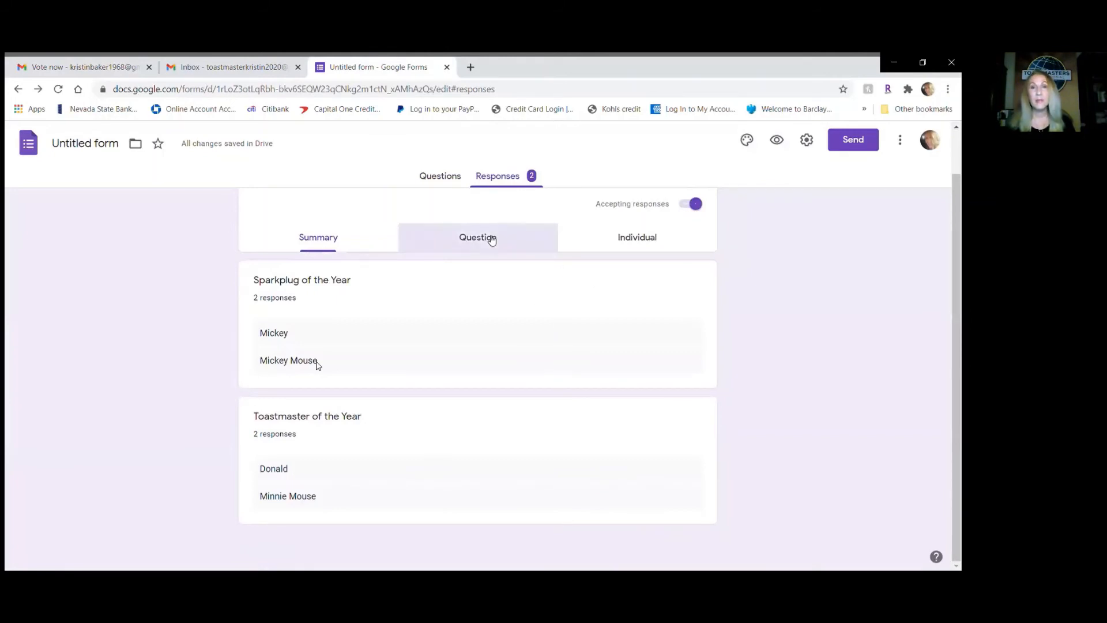
pyautogui.click(478, 236)
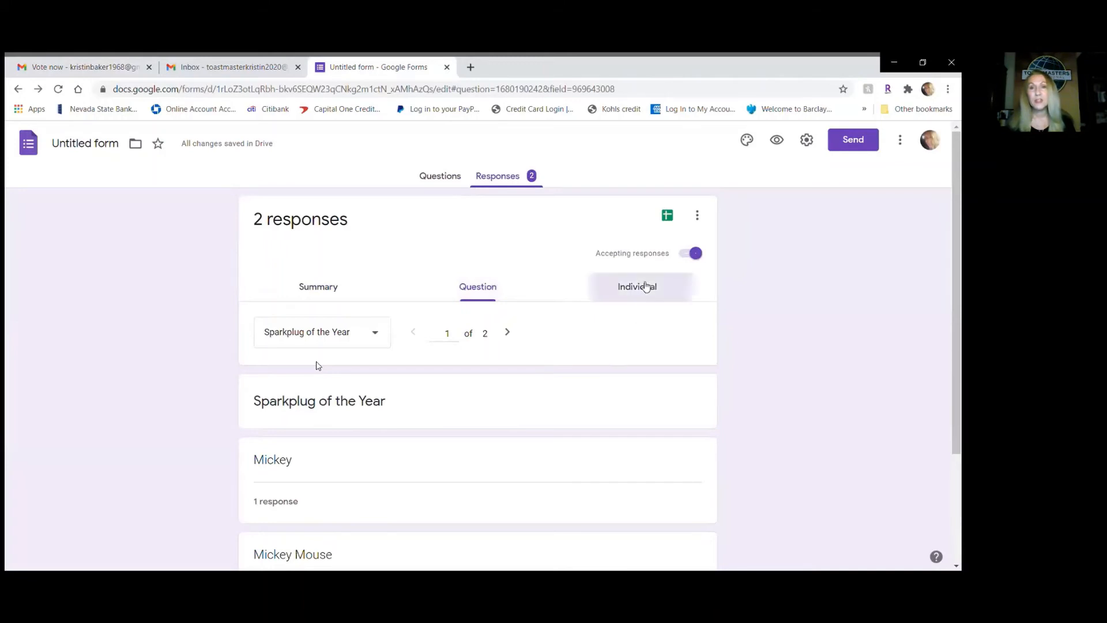
pyautogui.click(636, 286)
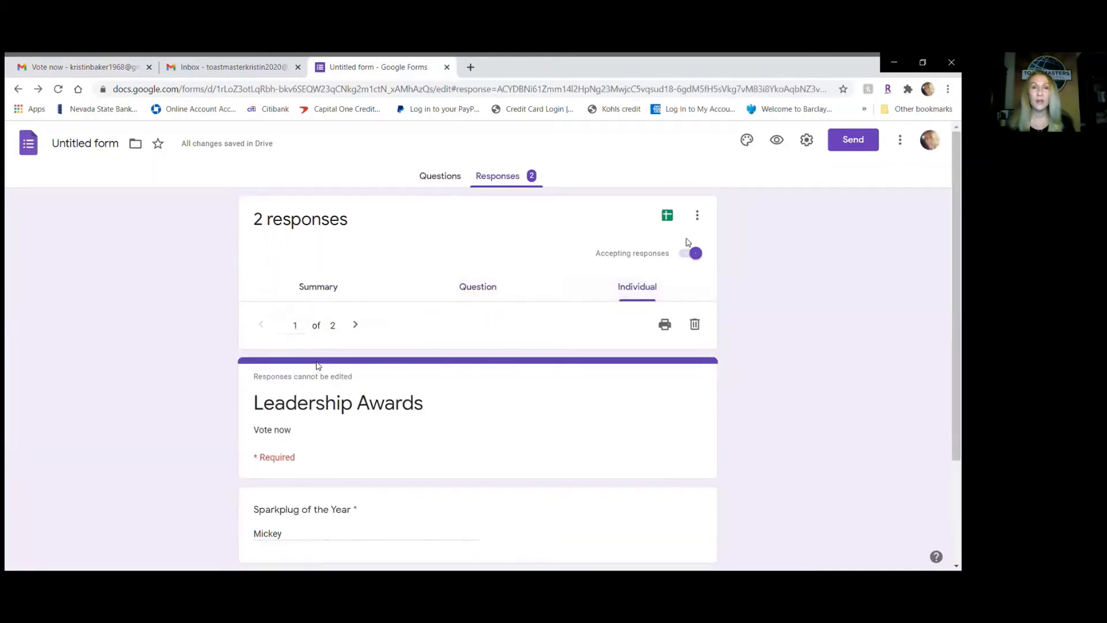
pyautogui.moveTo(666, 216)
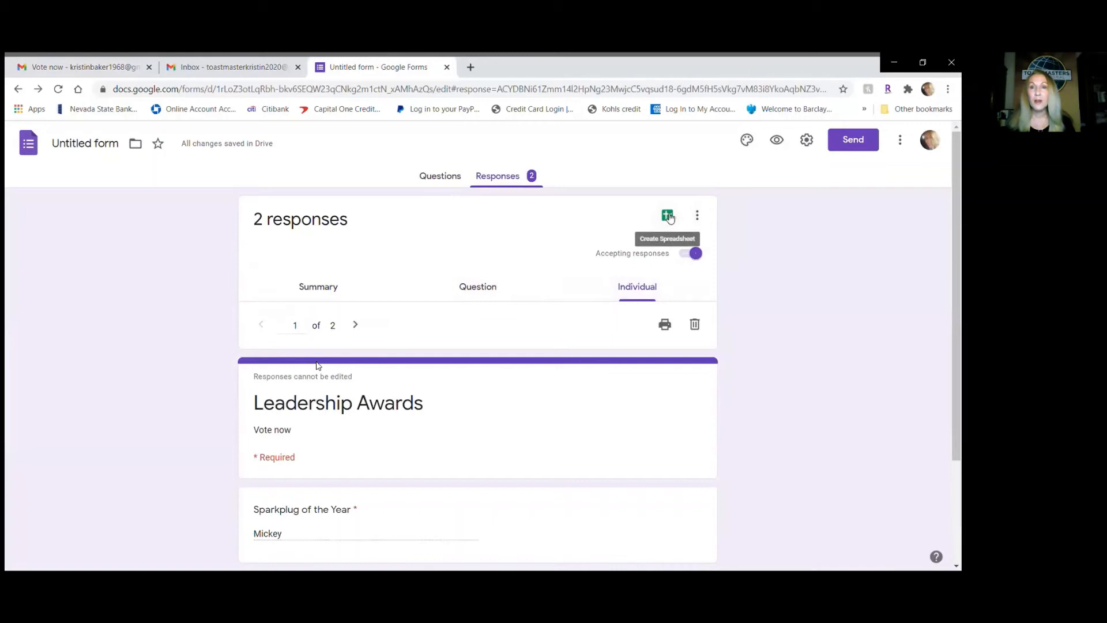
# Link the responses to a newly created Google Sheets spreadsheet.
pyautogui.click(667, 216)
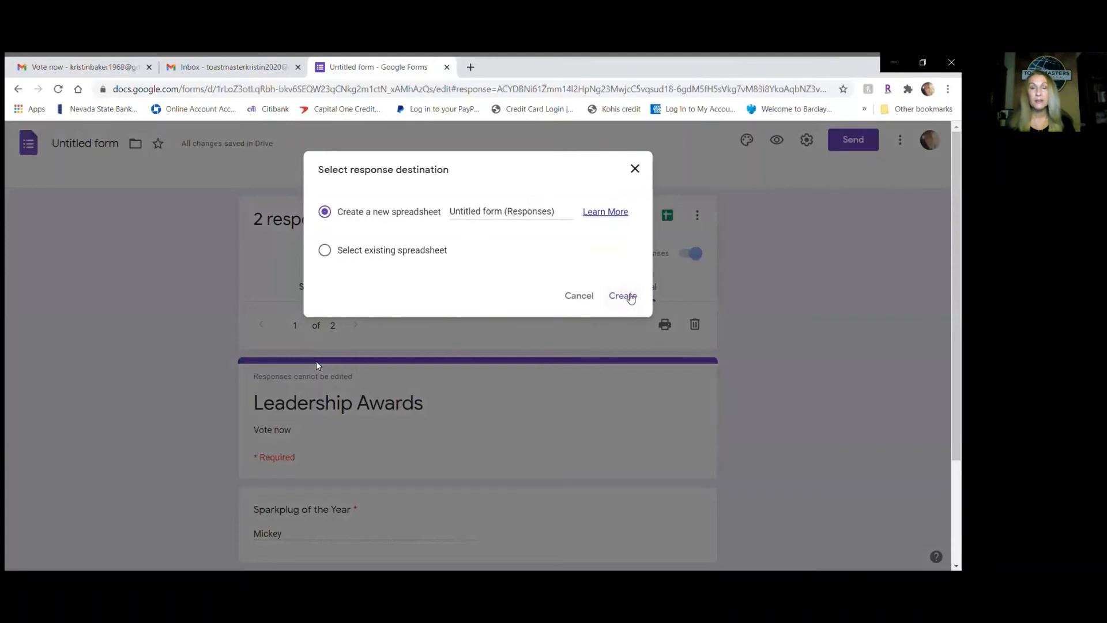
pyautogui.click(621, 295)
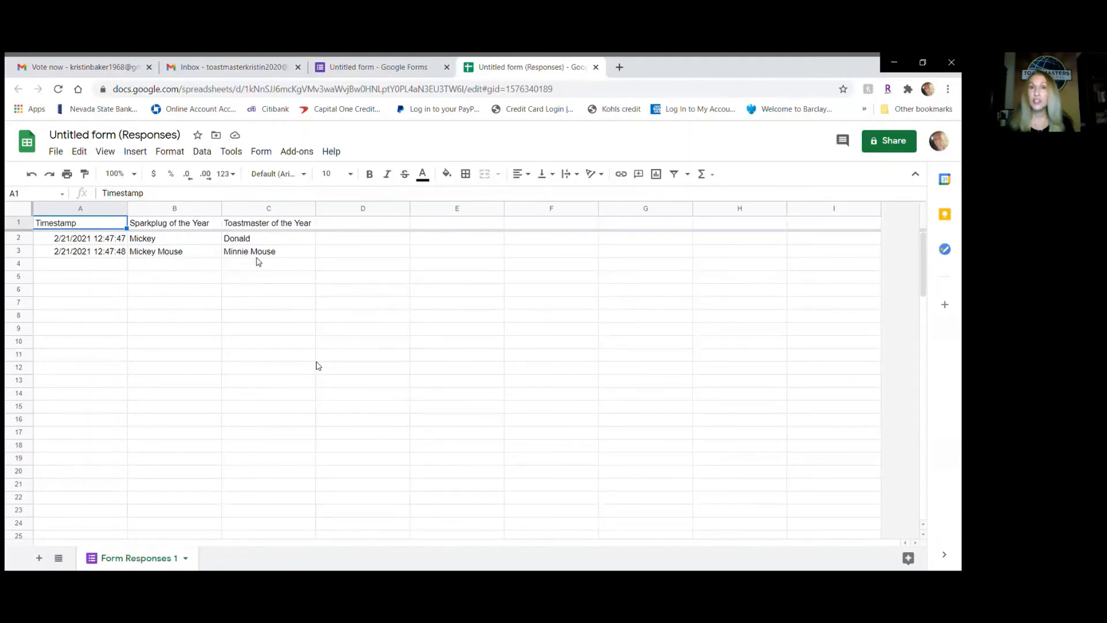
pyautogui.moveTo(695, 306)
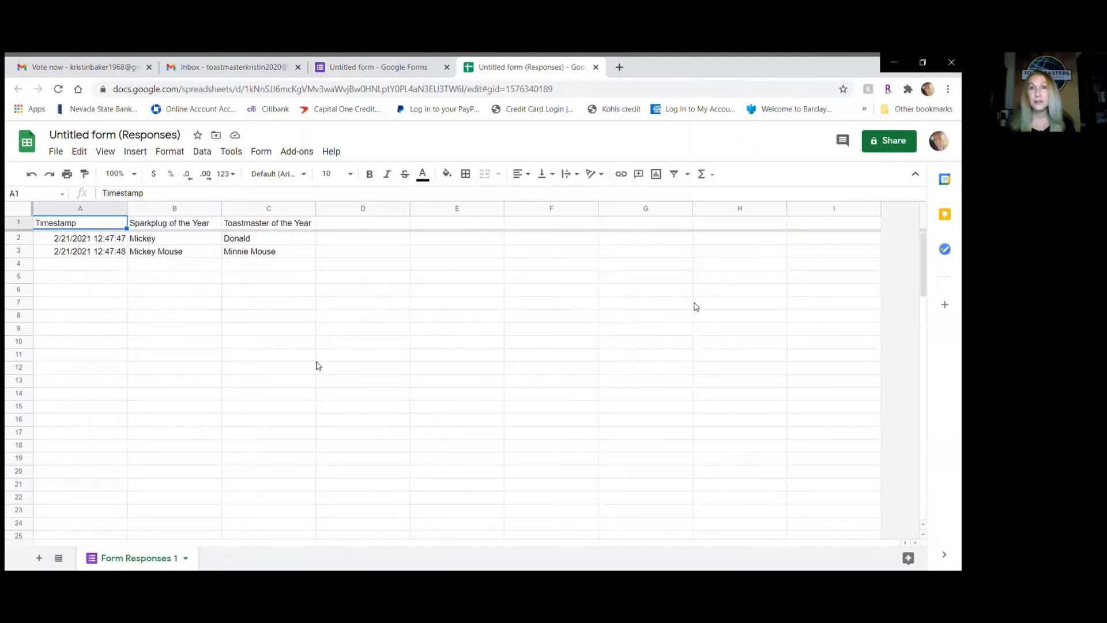